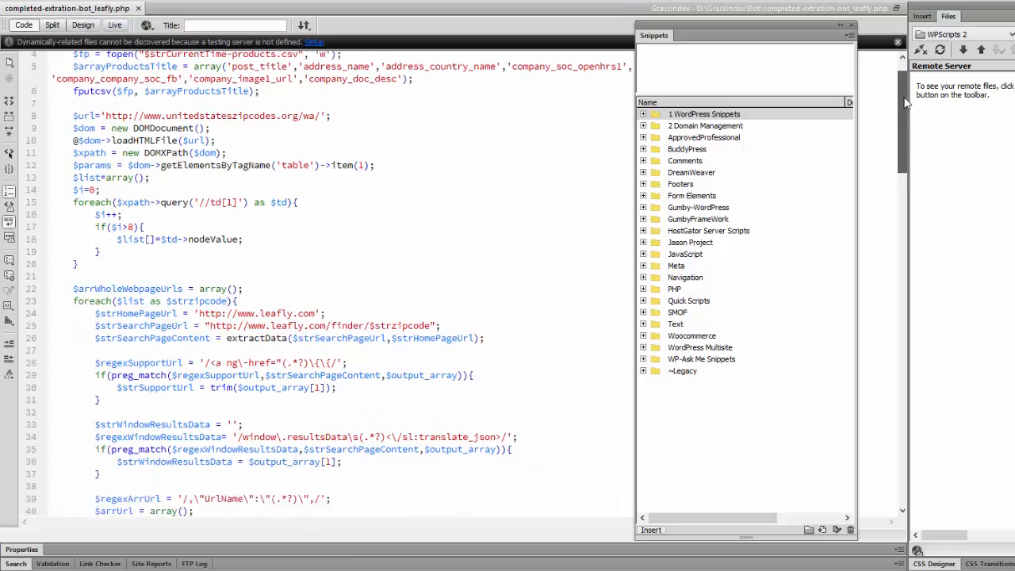
pyautogui.scroll(-3)
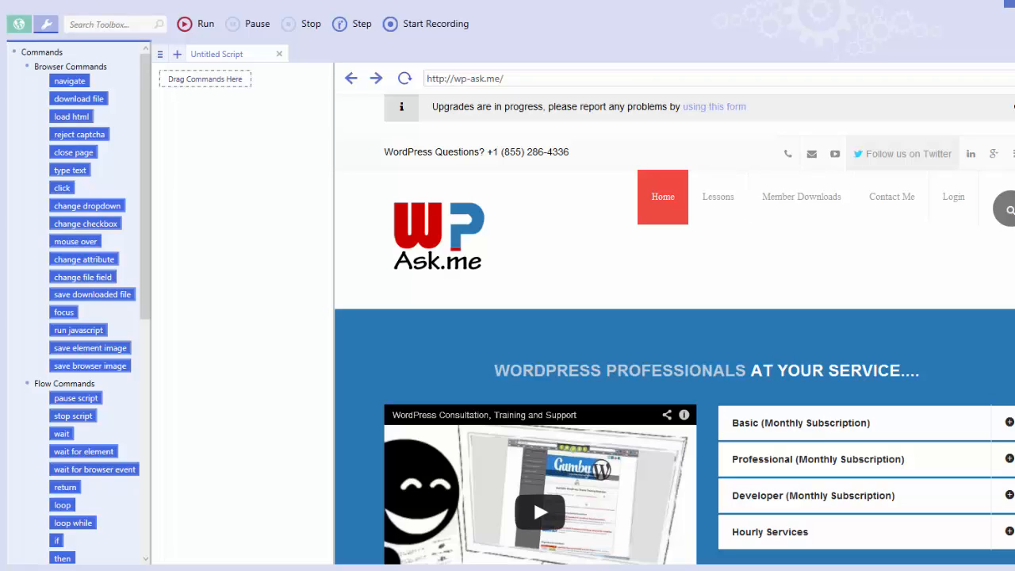
pyautogui.moveTo(124, 98)
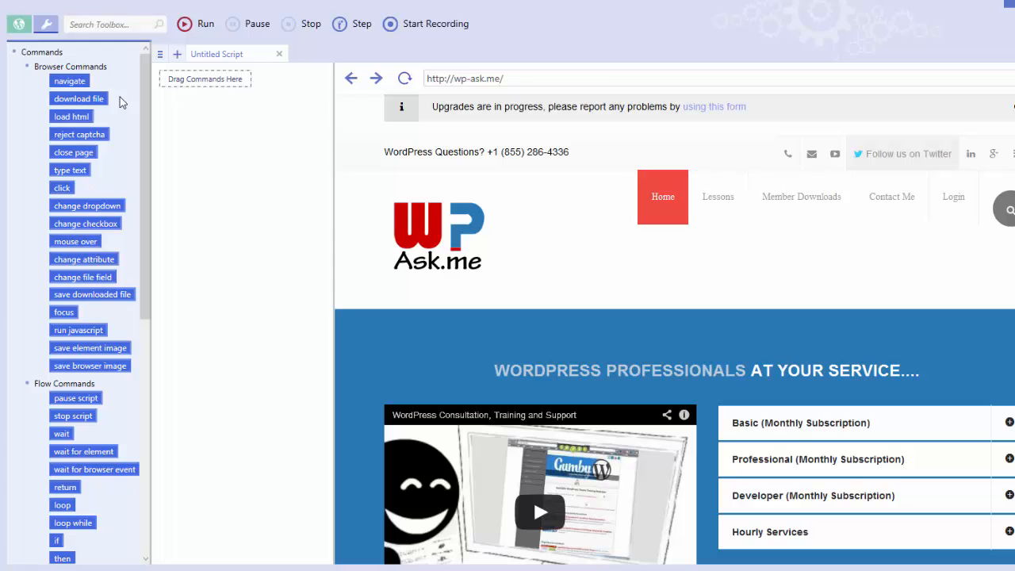
pyautogui.moveTo(63, 79)
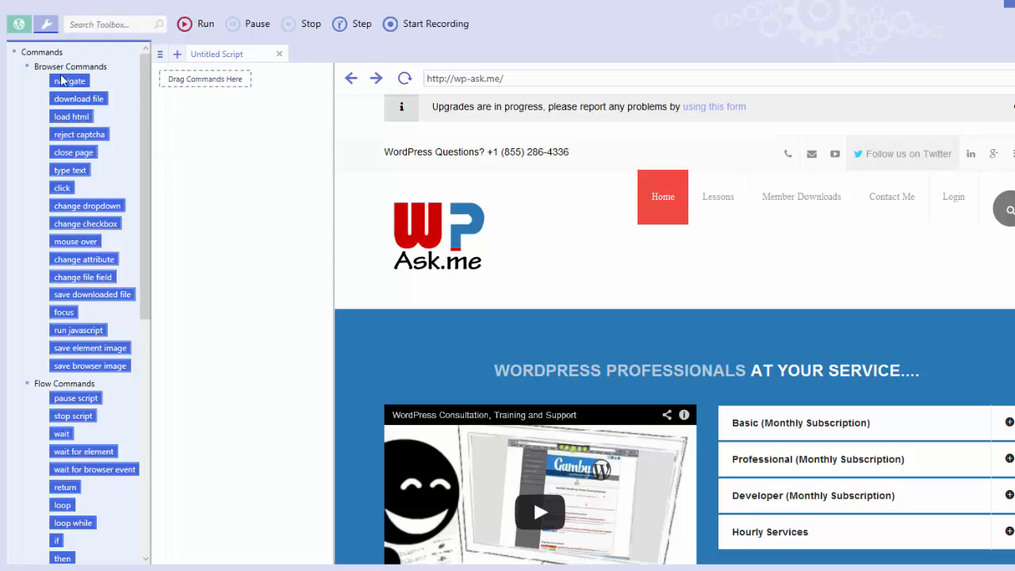
pyautogui.moveTo(70, 80)
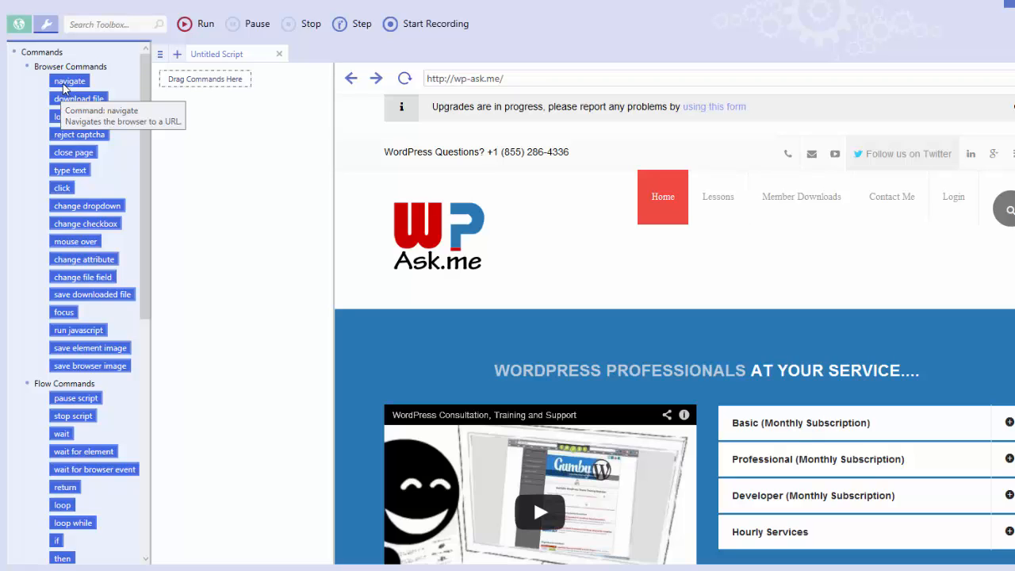
pyautogui.moveTo(67, 86)
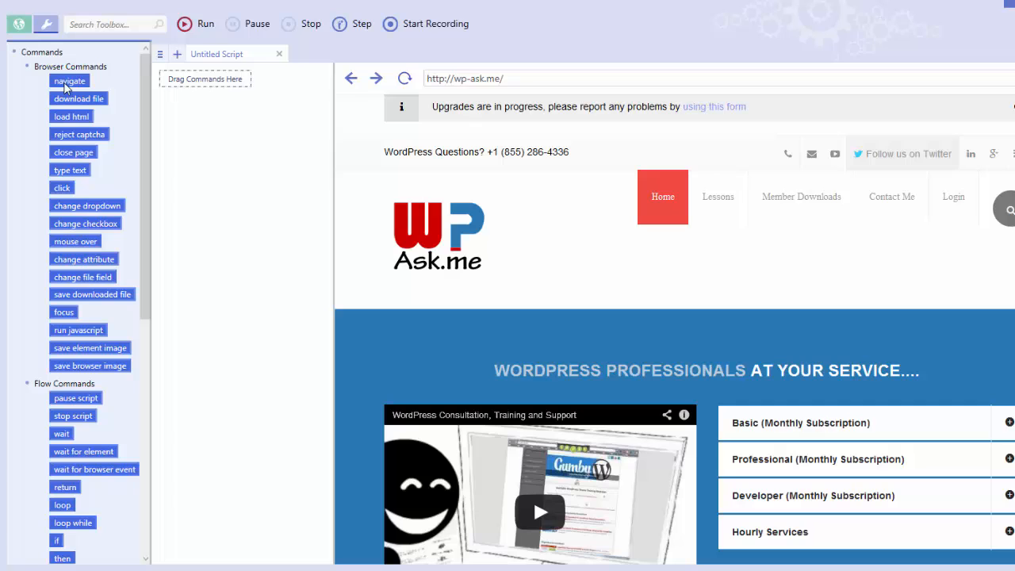
pyautogui.moveTo(69, 79)
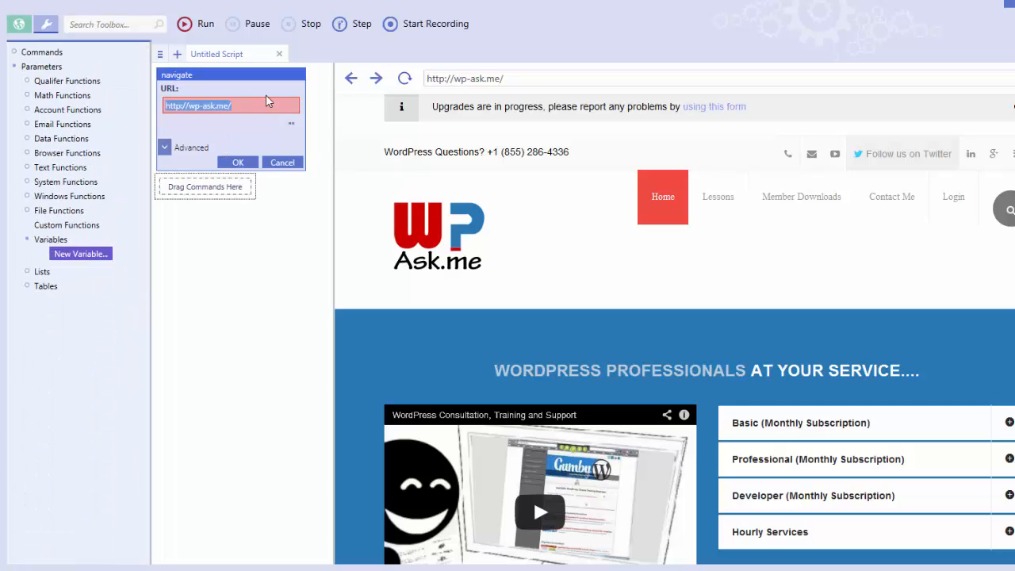
pyautogui.write('http:')
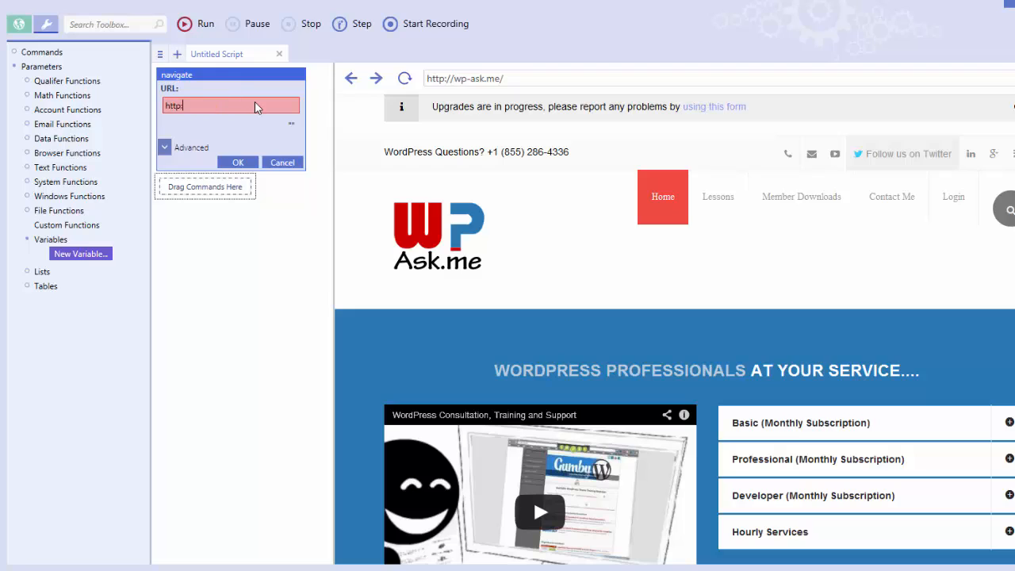
pyautogui.write('//goog')
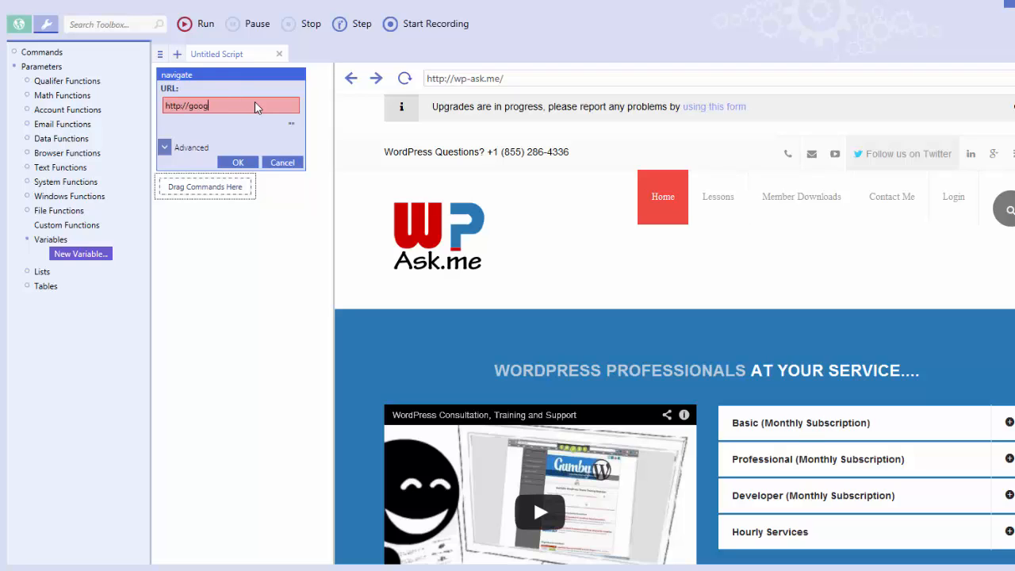
pyautogui.write('le.com/')
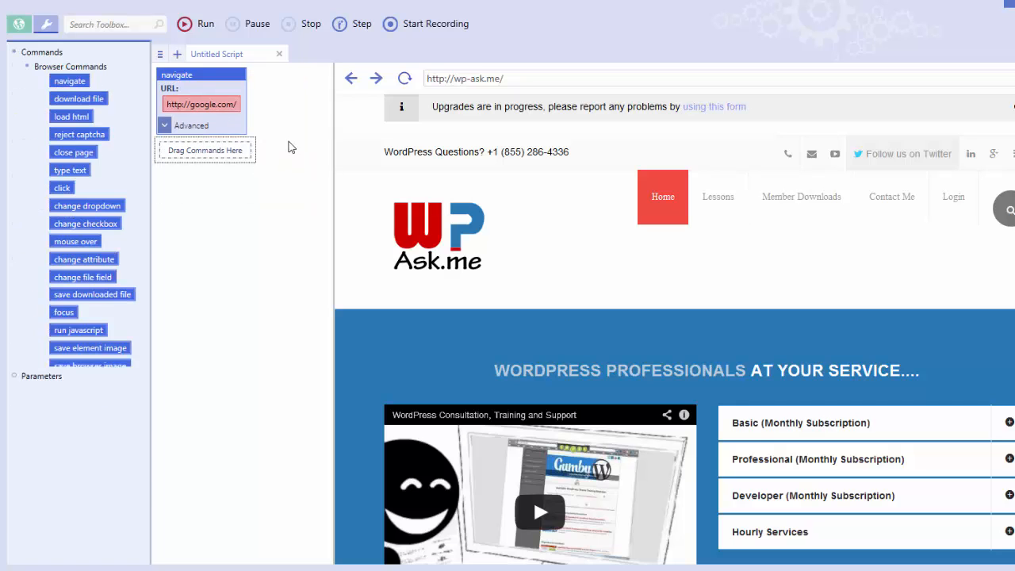
pyautogui.scroll(-3)
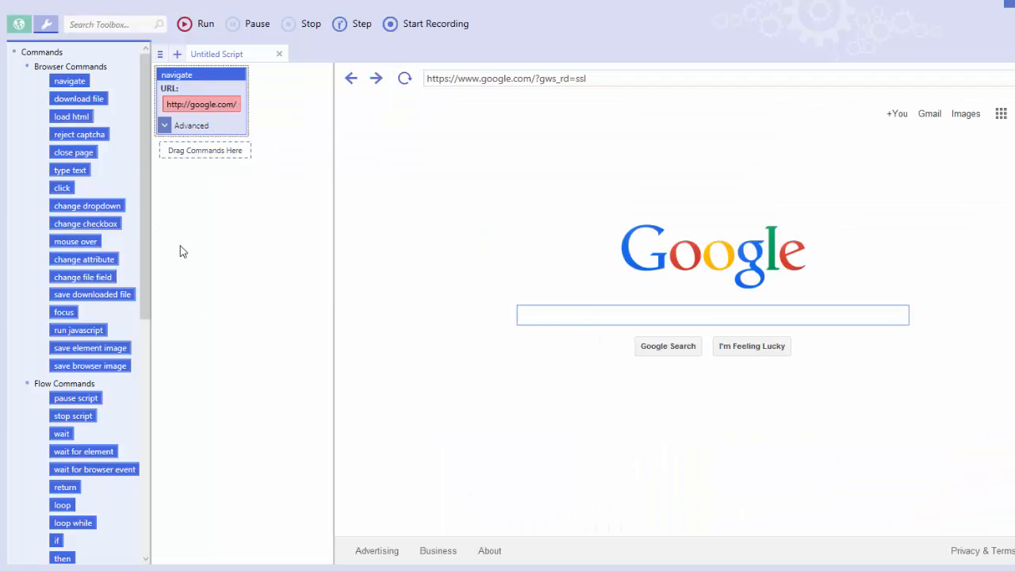
# - Add a type-text step targeting Google's search box by its id gbqfq
pyautogui.click(114, 24)
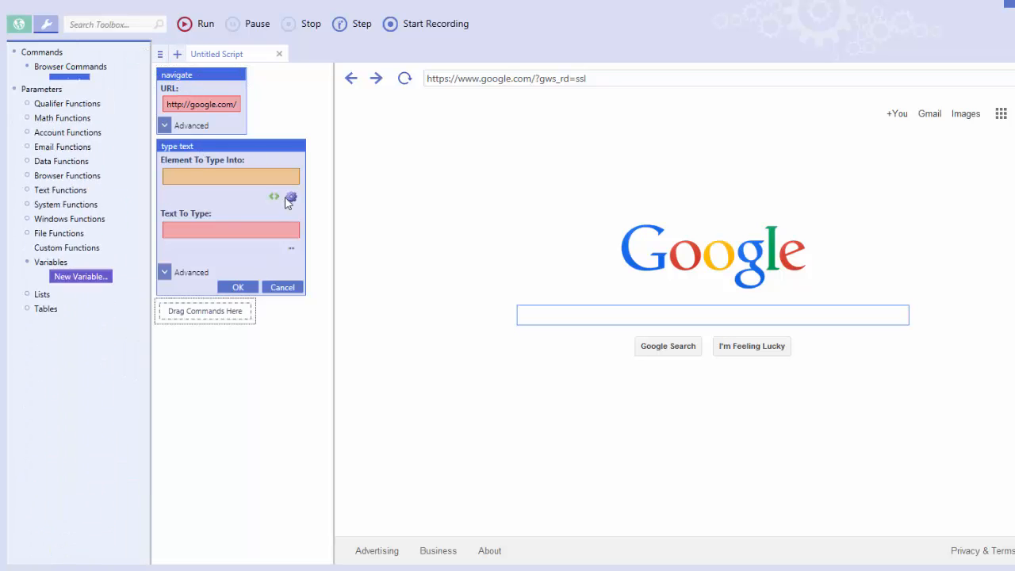
pyautogui.click(292, 196)
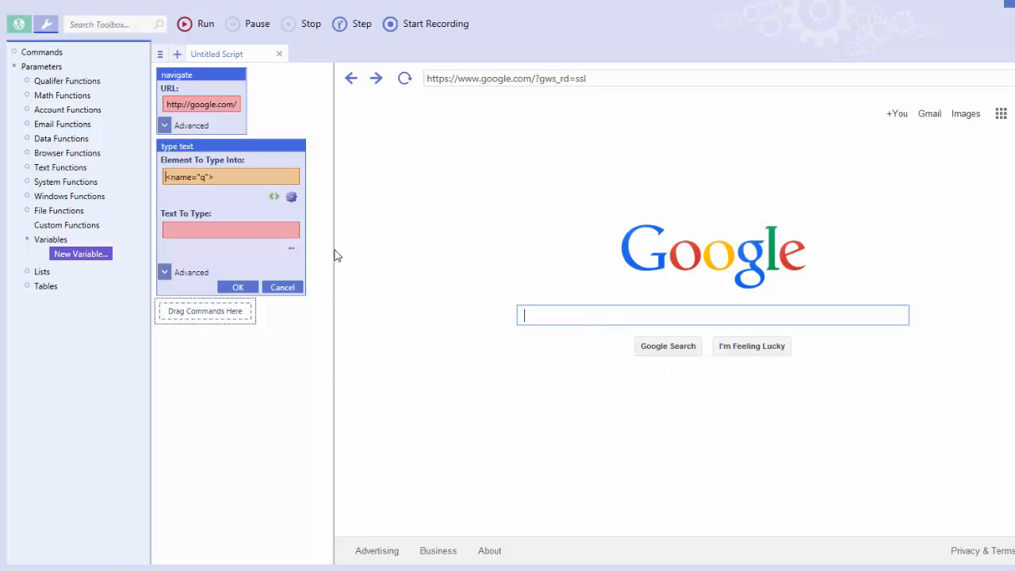
pyautogui.click(292, 197)
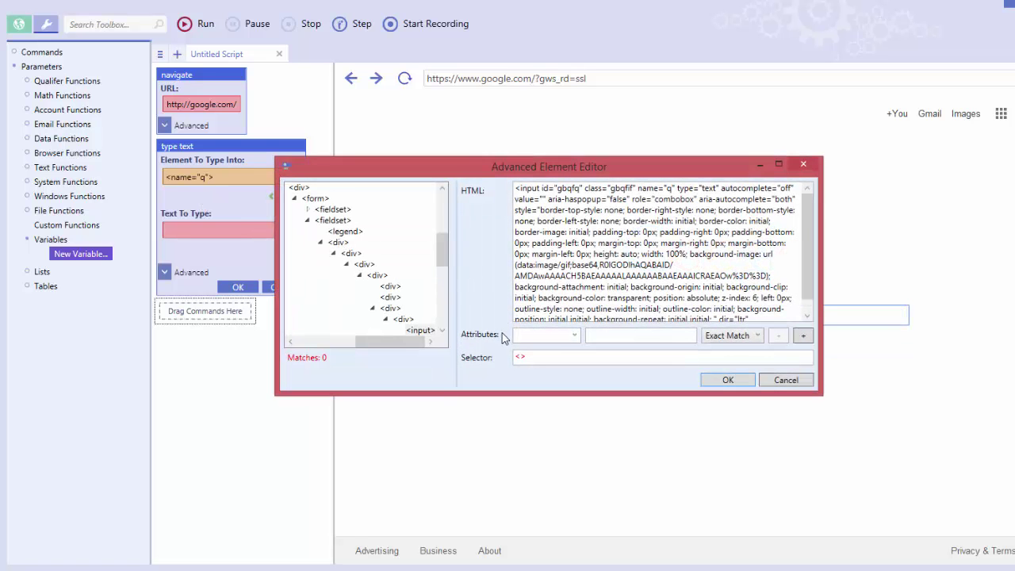
pyautogui.click(575, 334)
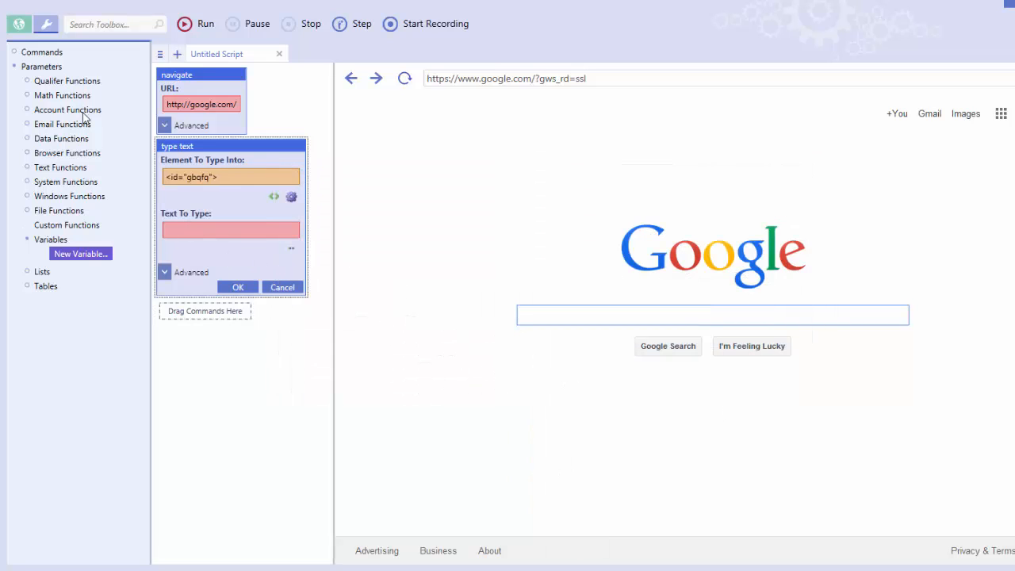
# - Set the text to Beauty Salons and run the node to fill the search box
pyautogui.write('Beauty Sal')
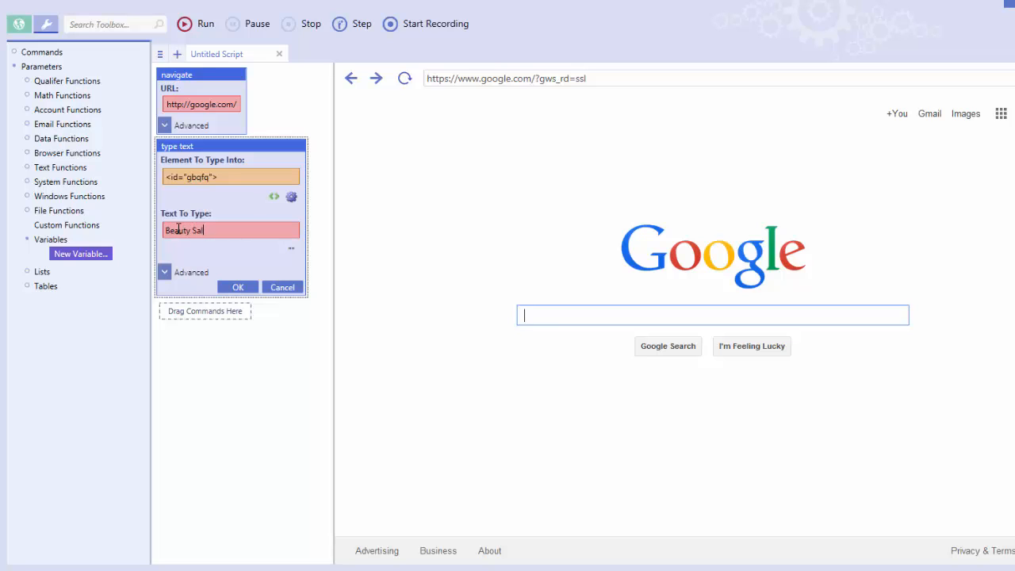
pyautogui.write('ons')
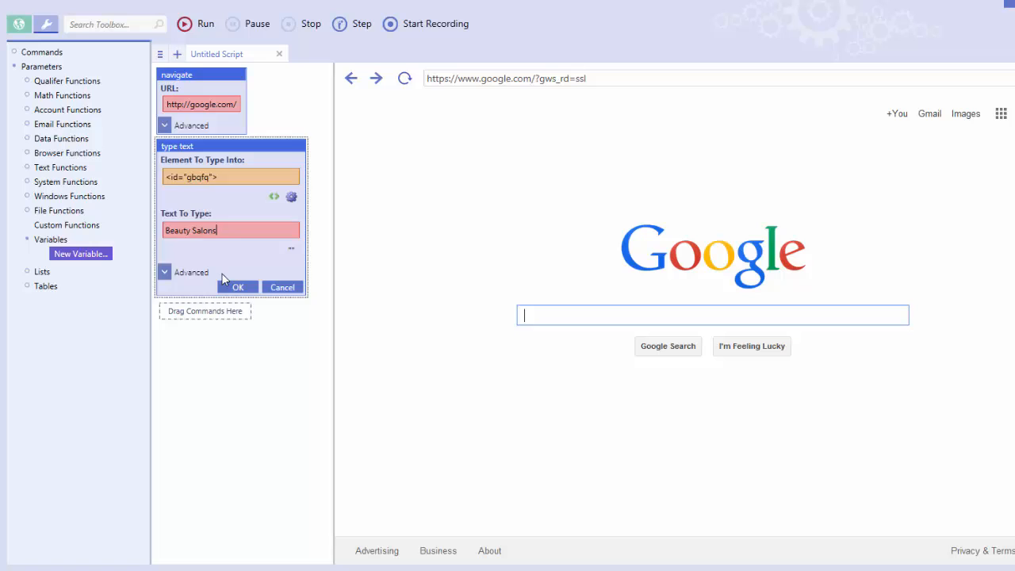
pyautogui.rightClick(176, 146)
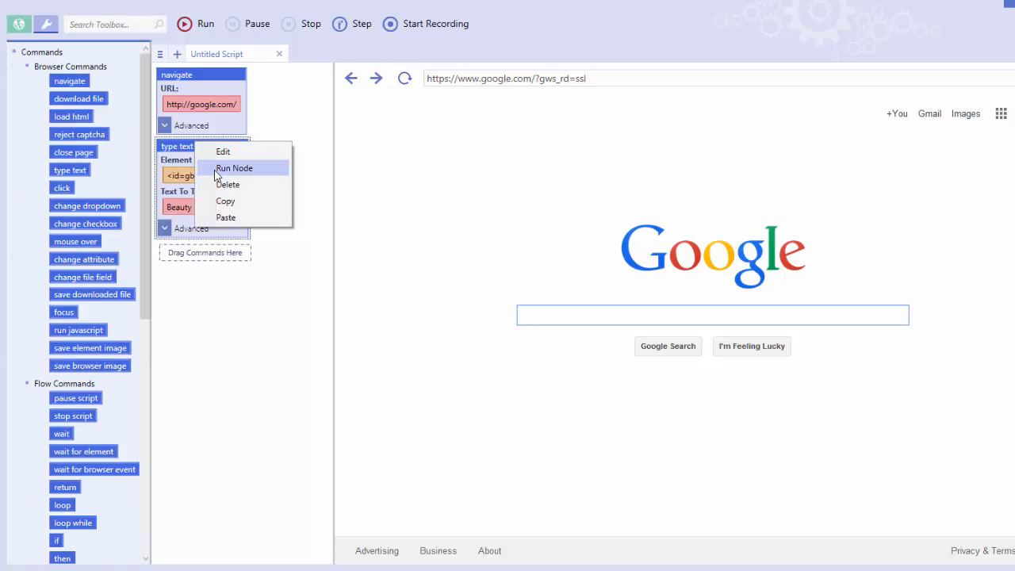
pyautogui.click(235, 168)
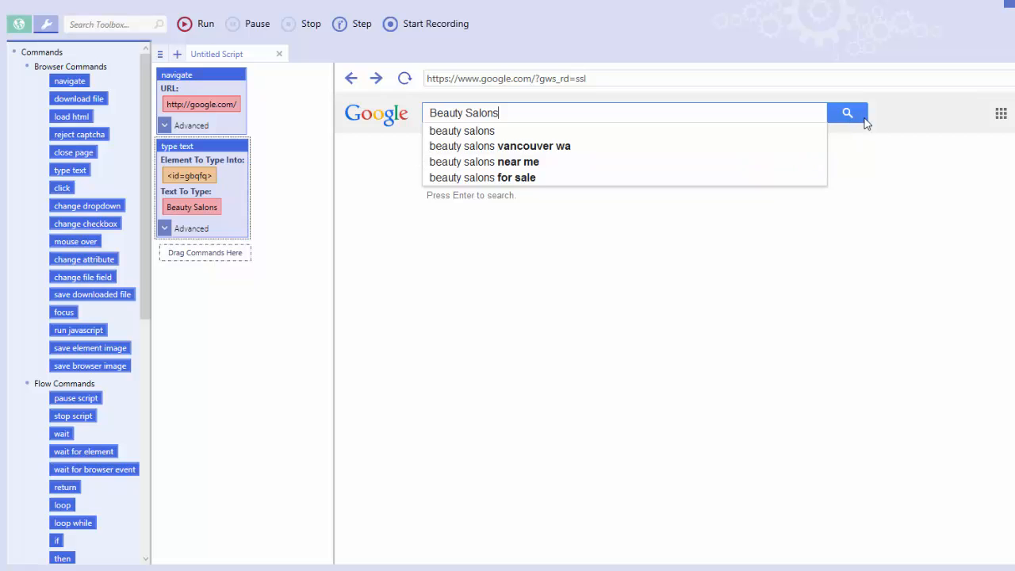
# - Add a click step targeting the Google Search button by id gbqfb
pyautogui.click(847, 112)
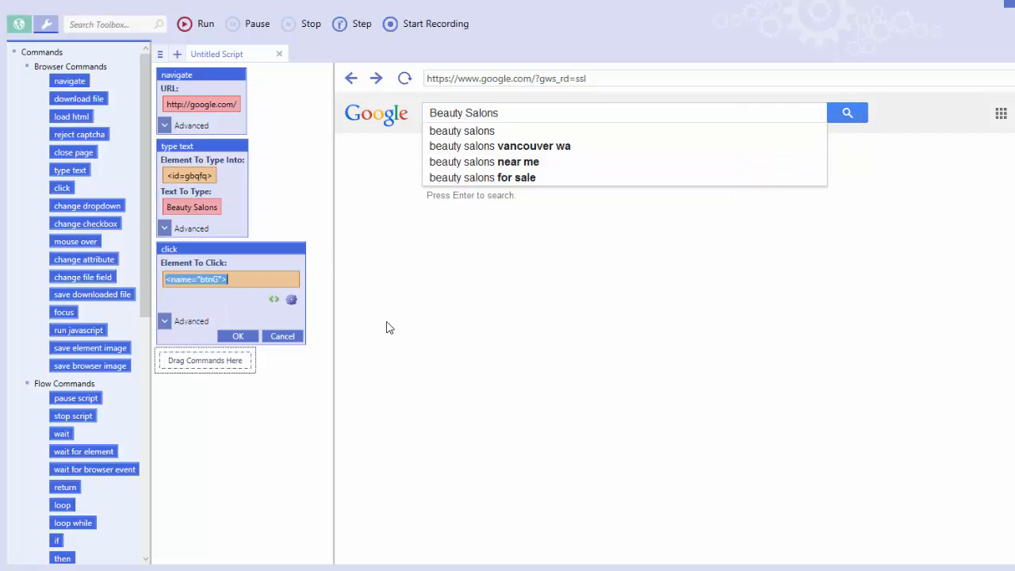
pyautogui.click(292, 298)
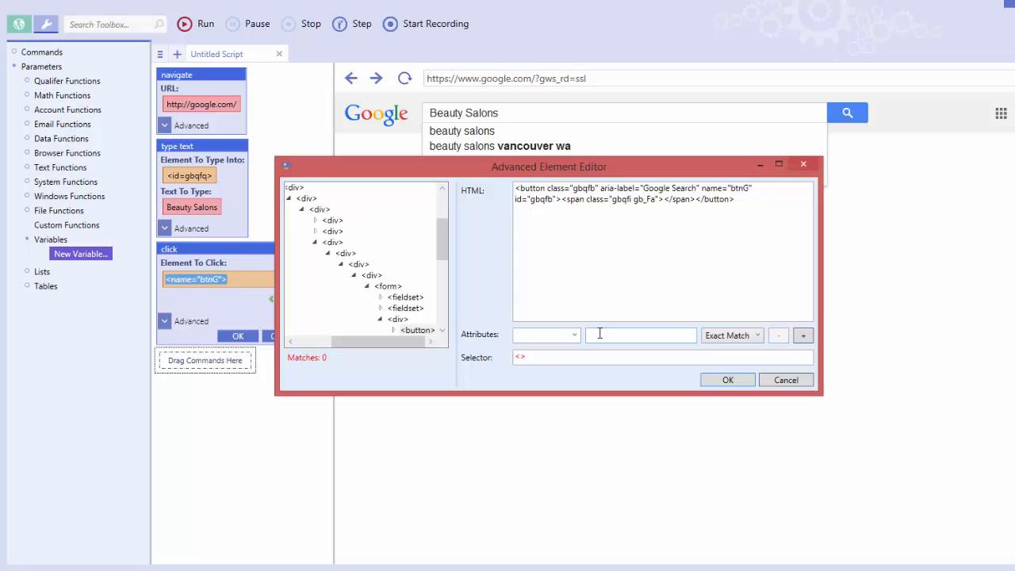
pyautogui.click(574, 335)
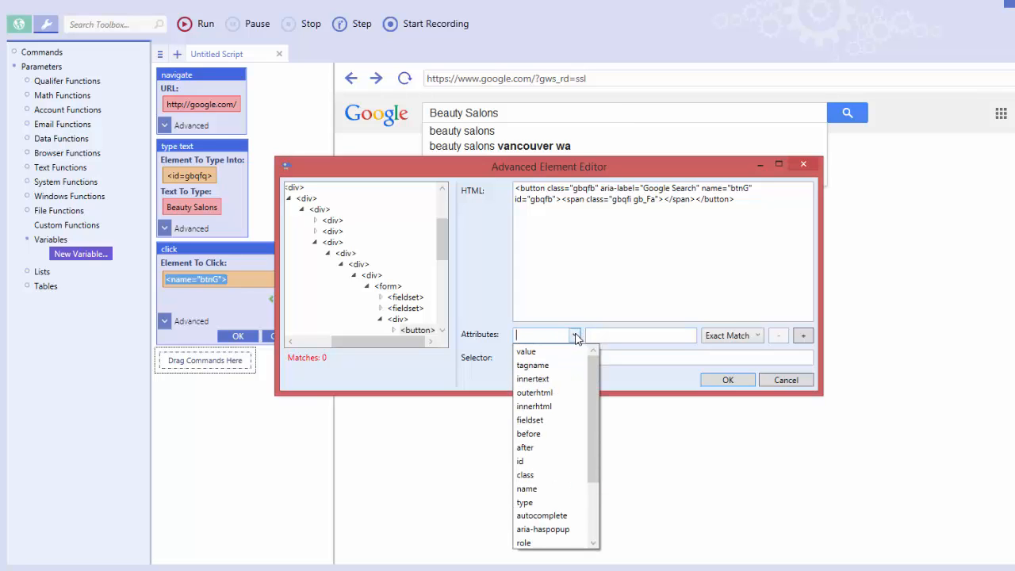
pyautogui.moveTo(525, 475)
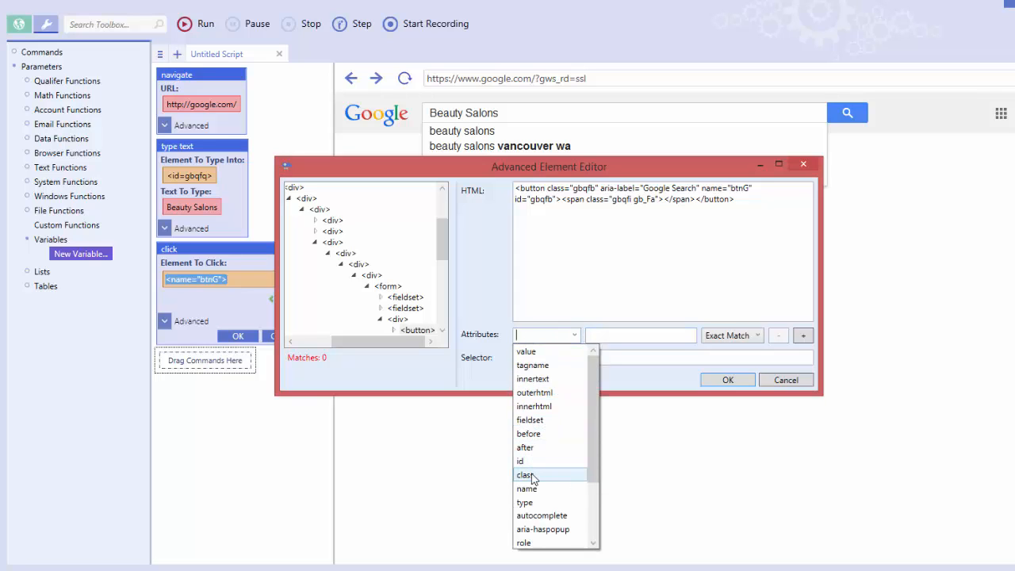
pyautogui.click(520, 460)
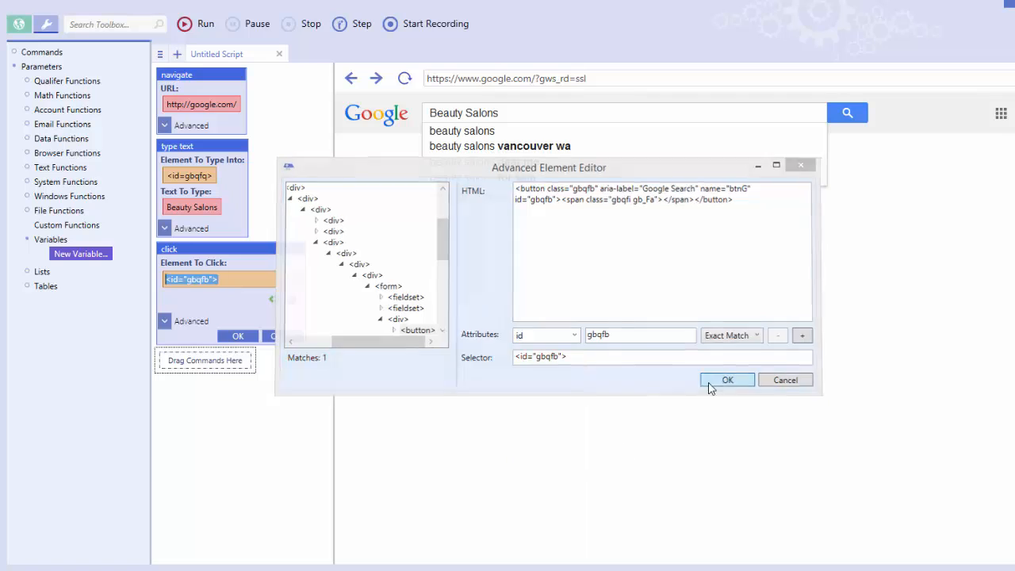
pyautogui.click(726, 381)
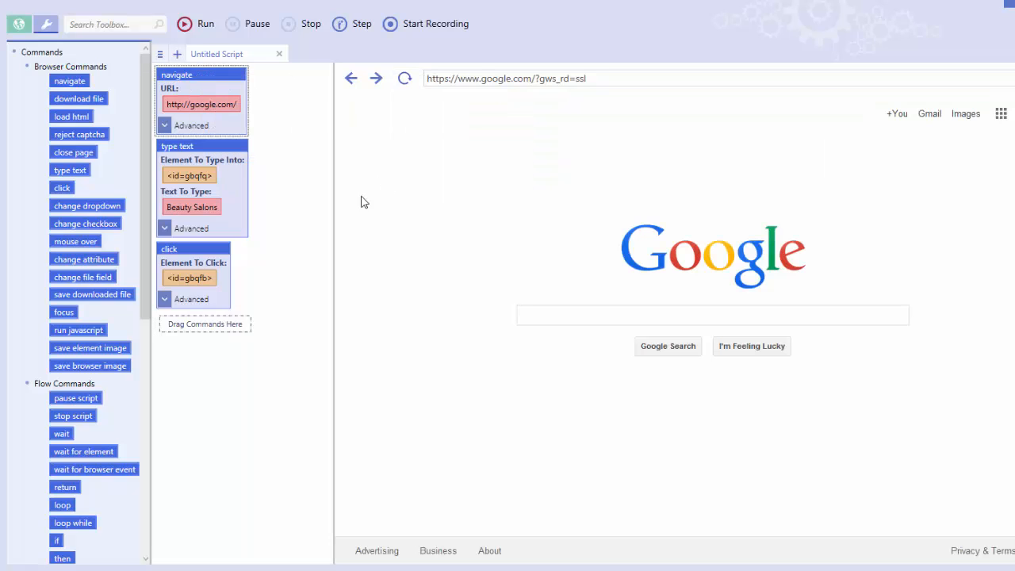
# - Insert a wait-for-element step on the Google logo (id hplogo) after navigate
pyautogui.click(713, 314)
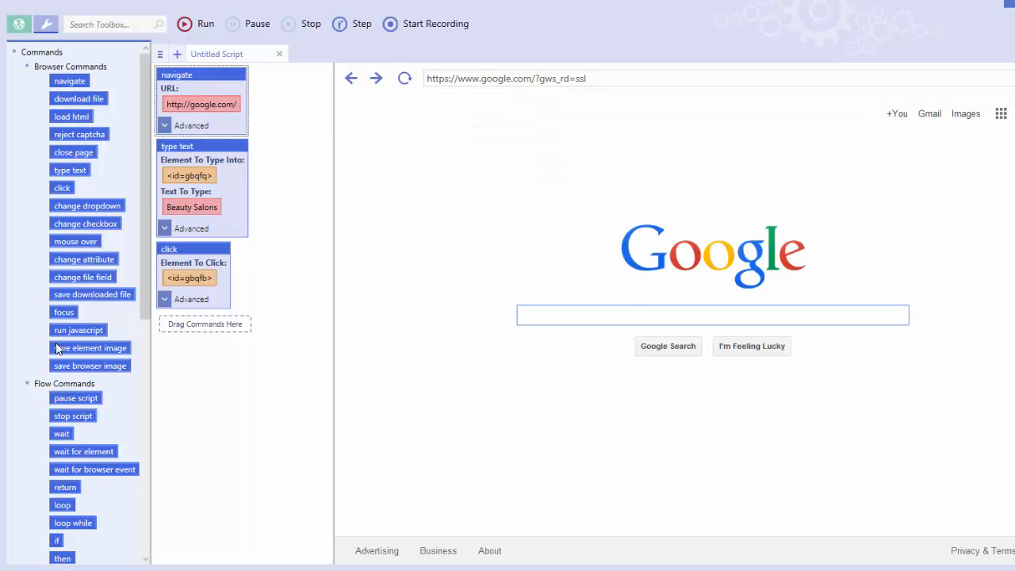
pyautogui.moveTo(82, 451)
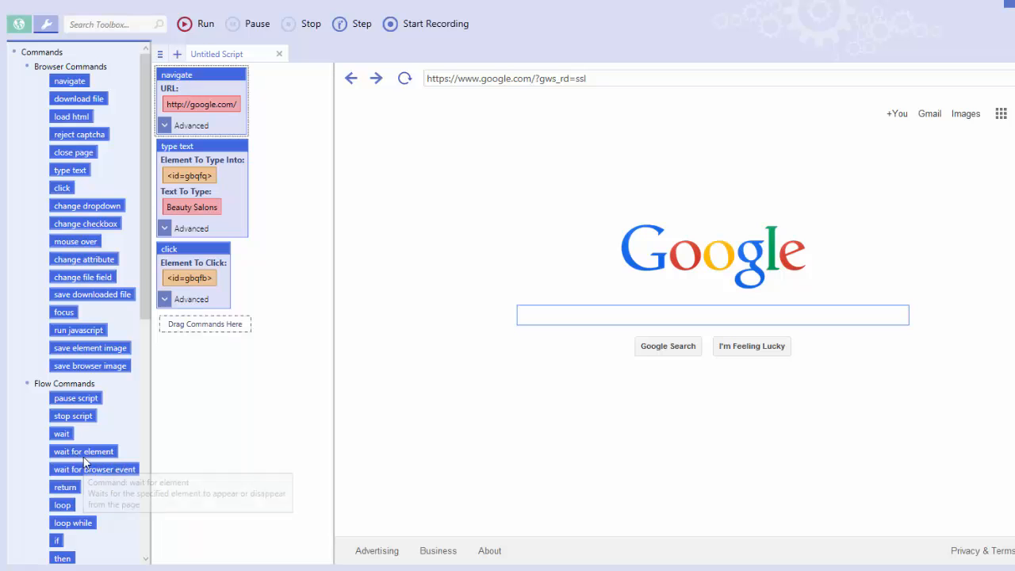
pyautogui.moveTo(83, 450); pyautogui.dragTo(205, 150)
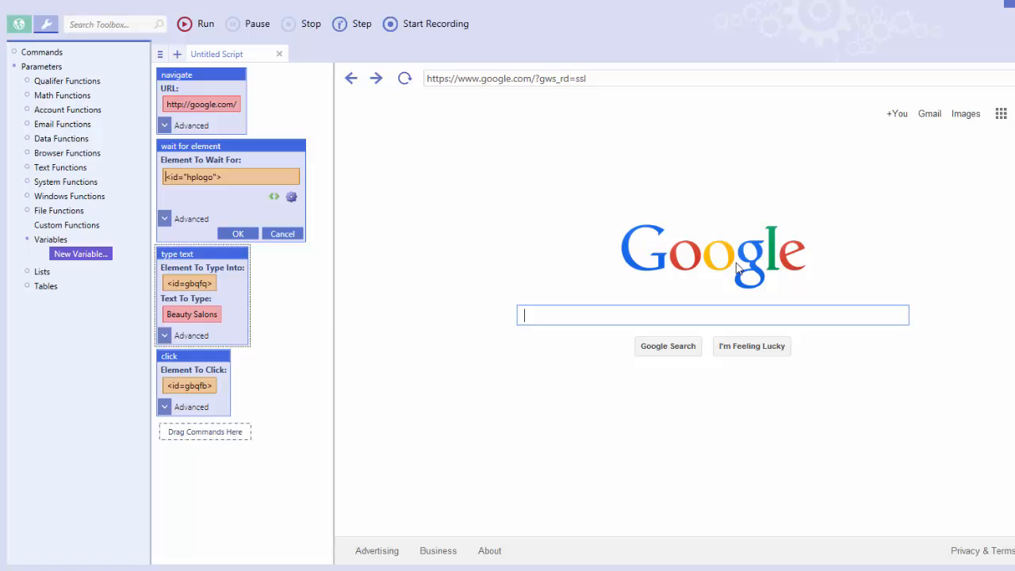
pyautogui.click(292, 197)
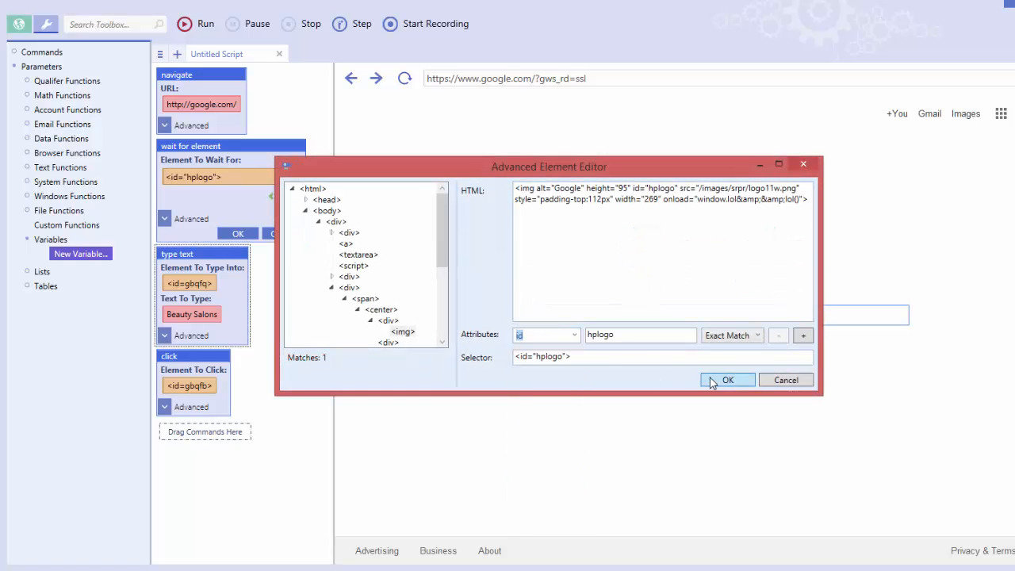
pyautogui.click(727, 381)
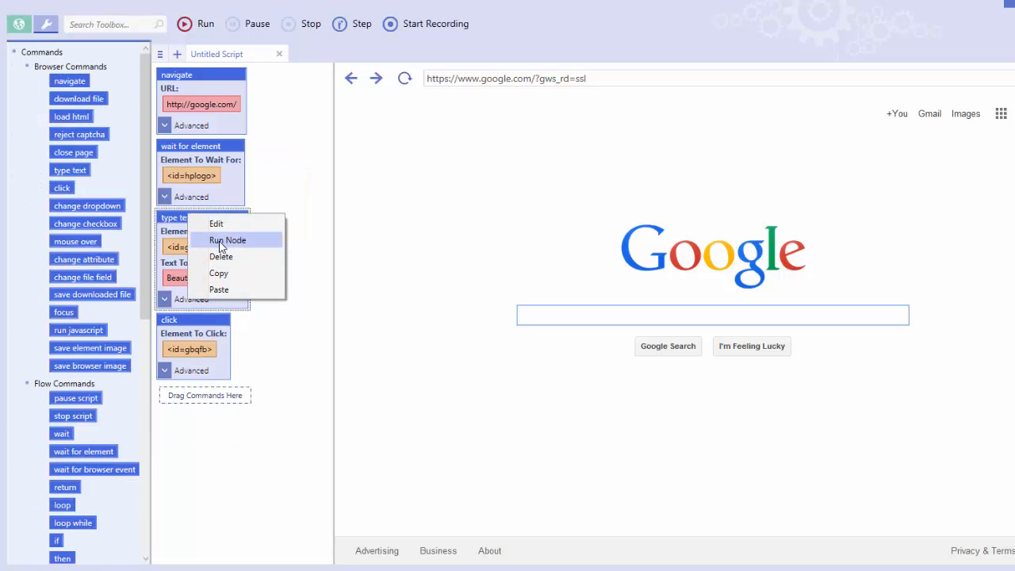
# - Run the search node to bring up Google results for Beauty Salons
pyautogui.click(228, 240)
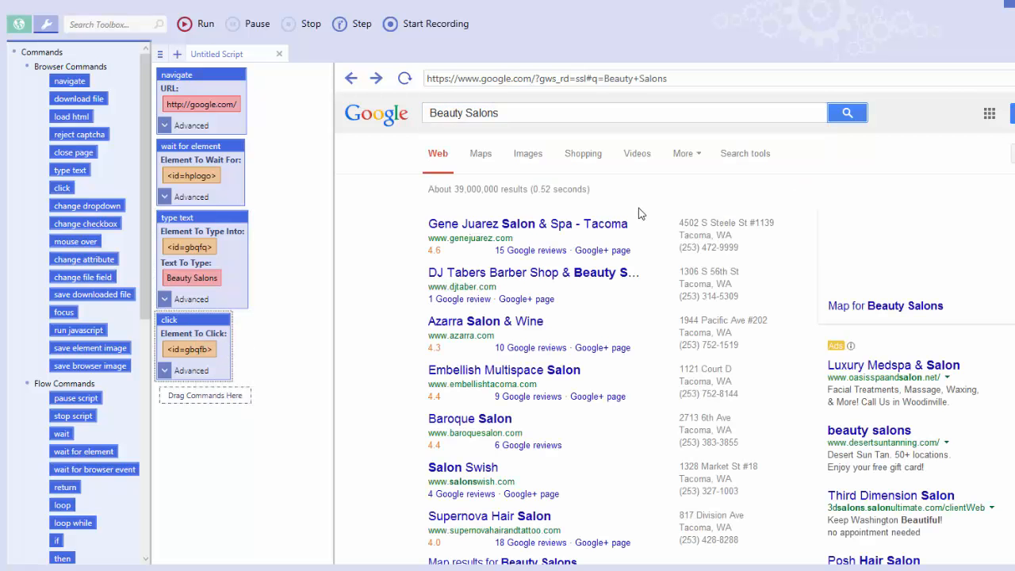
pyautogui.scroll(-3)
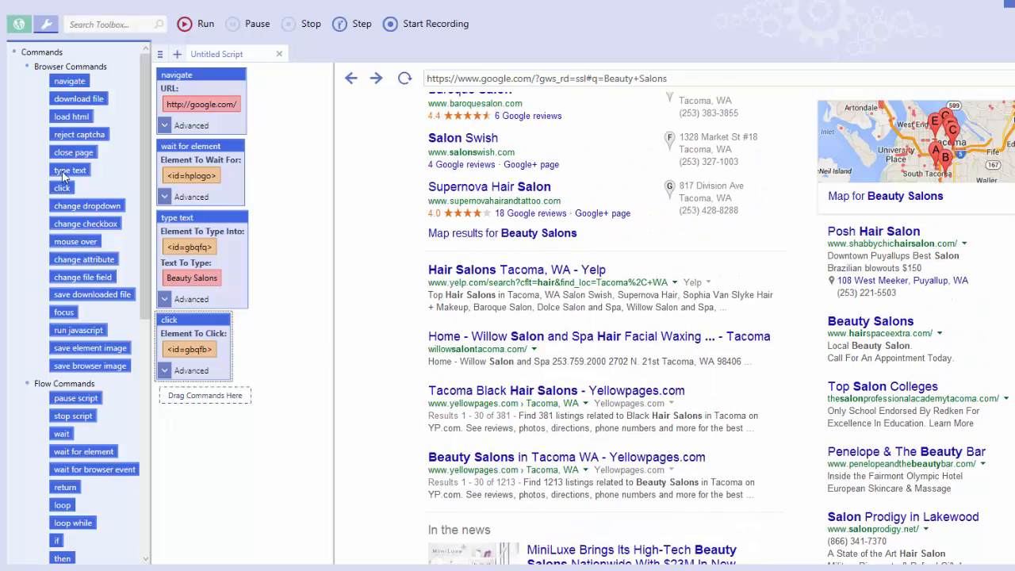
pyautogui.moveTo(511, 395)
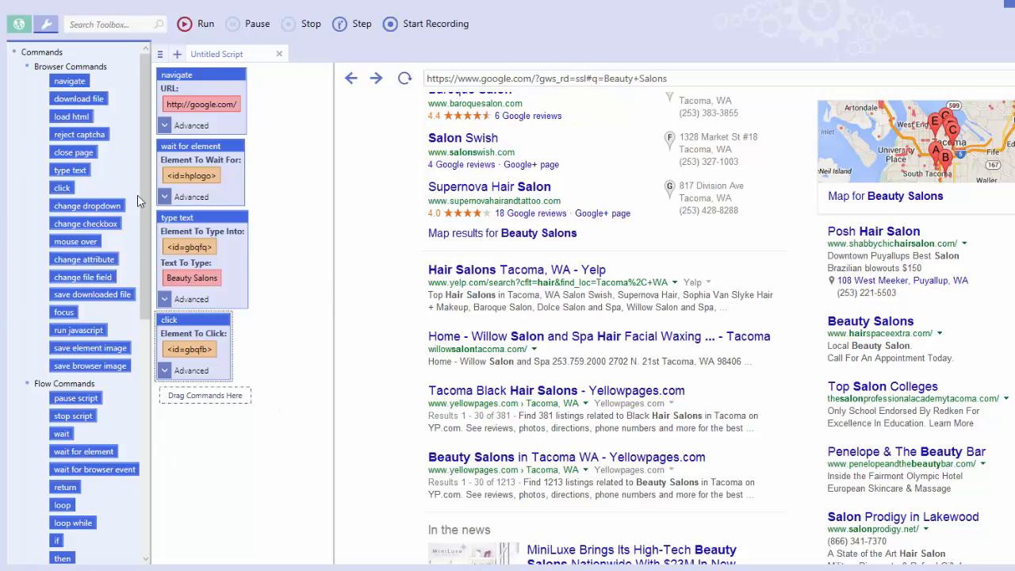
pyautogui.moveTo(45, 121)
pyautogui.write('a')
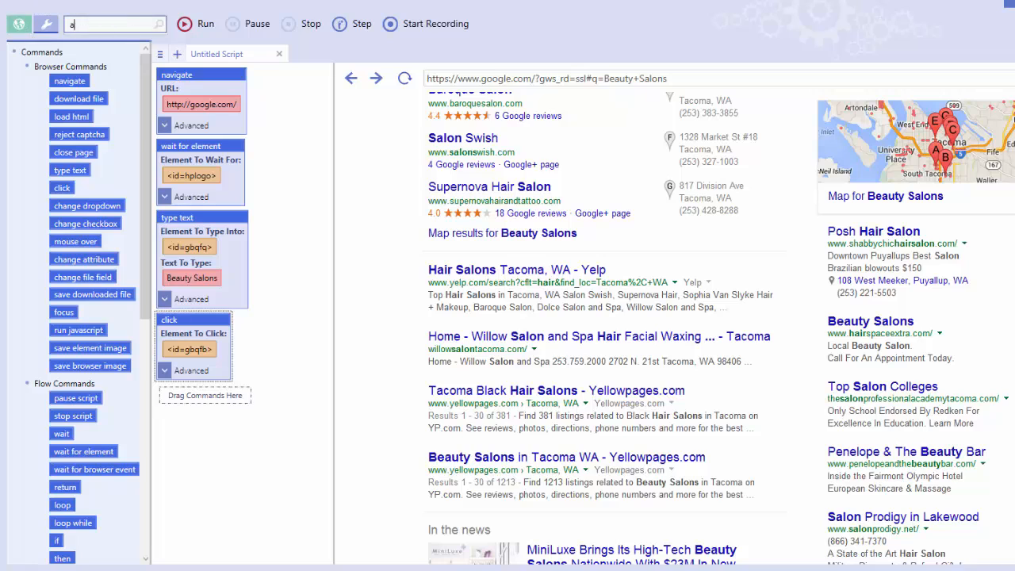
pyautogui.write('dd')
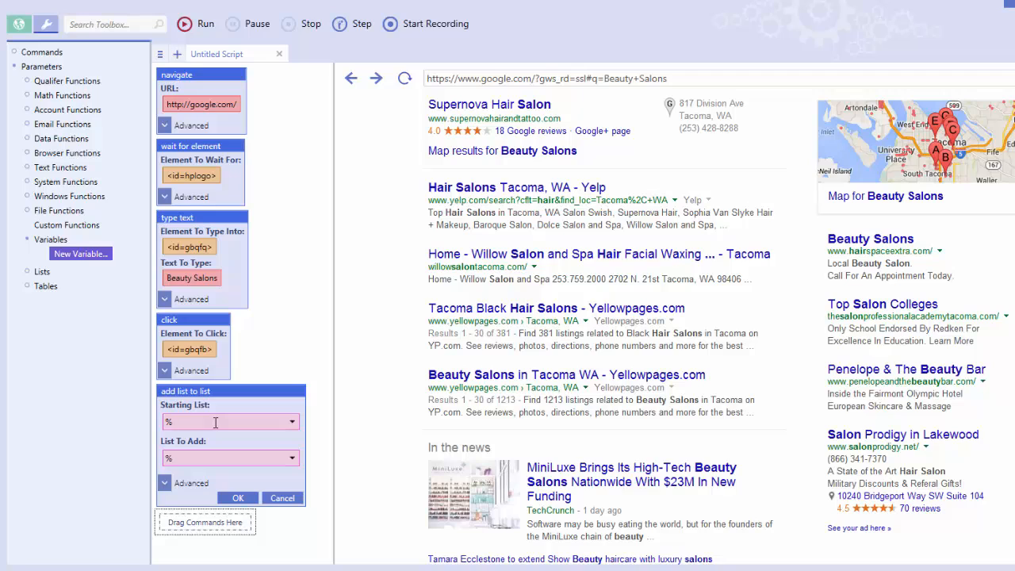
# - Set Starting List to %result_titles and drop scrape attribute into List To Add
pyautogui.write('result_title')
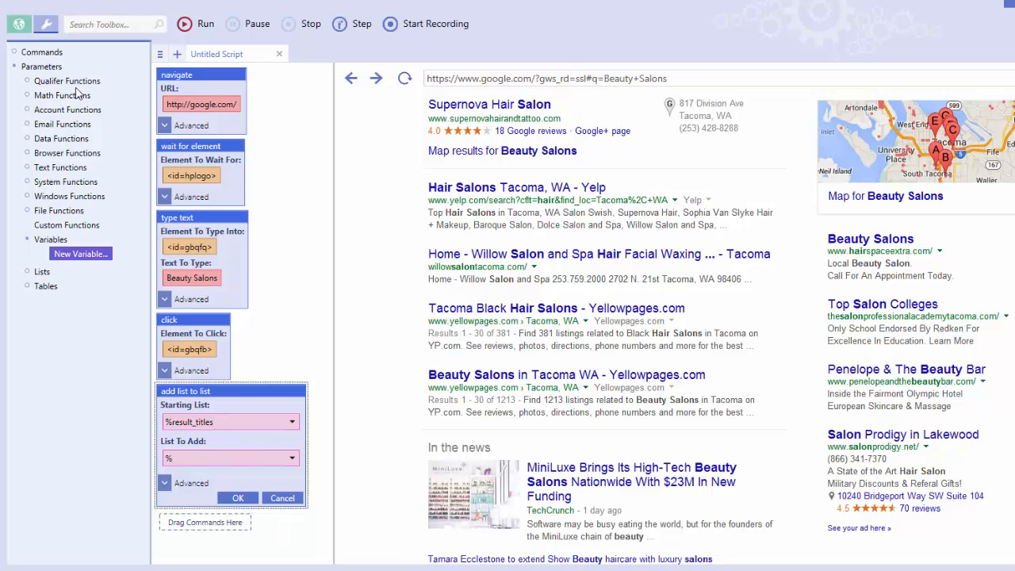
pyautogui.write('sc')
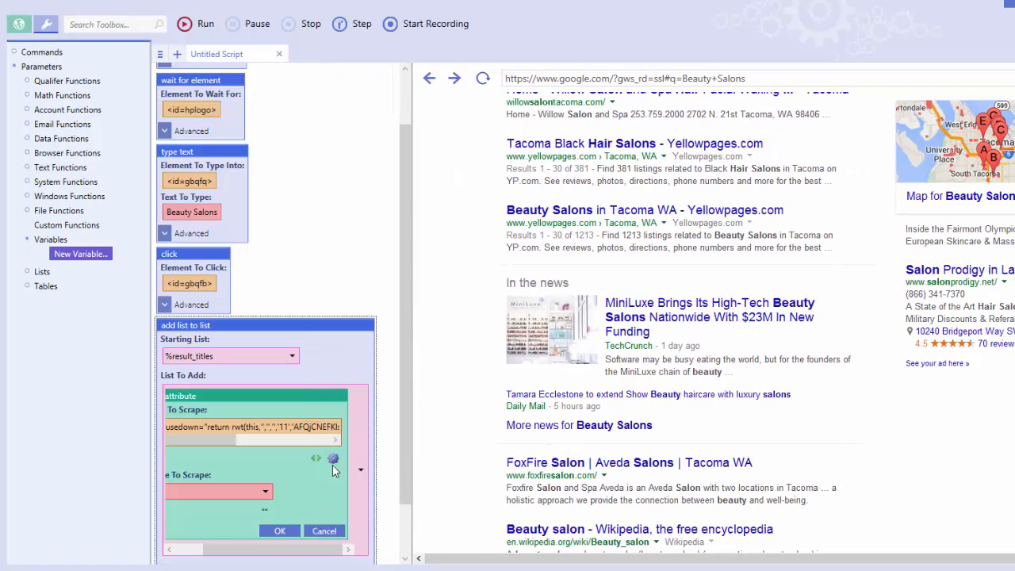
# - Scrape innertext of result headings with class "r" into %result_titles
pyautogui.click(333, 459)
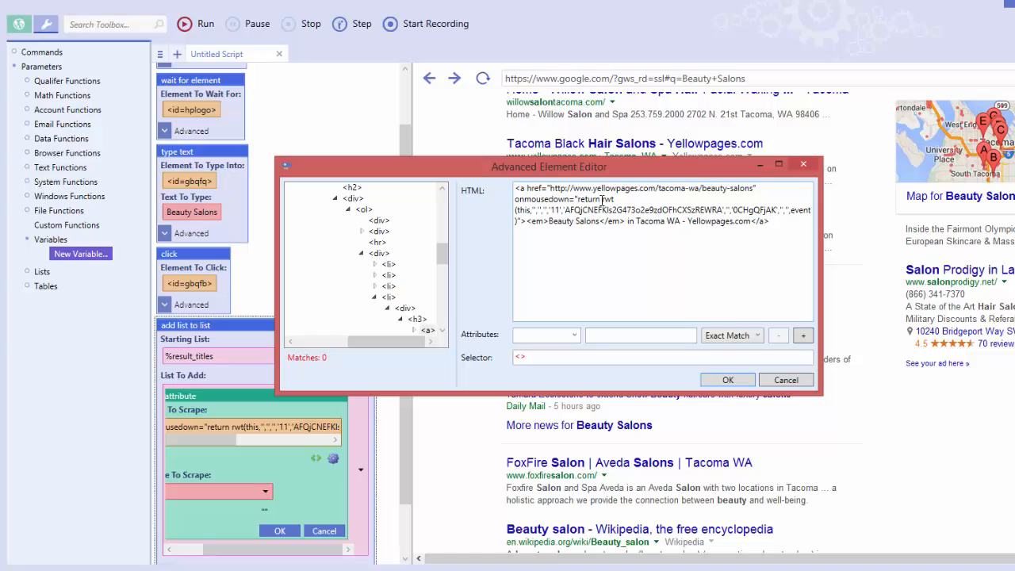
pyautogui.moveTo(537, 187)
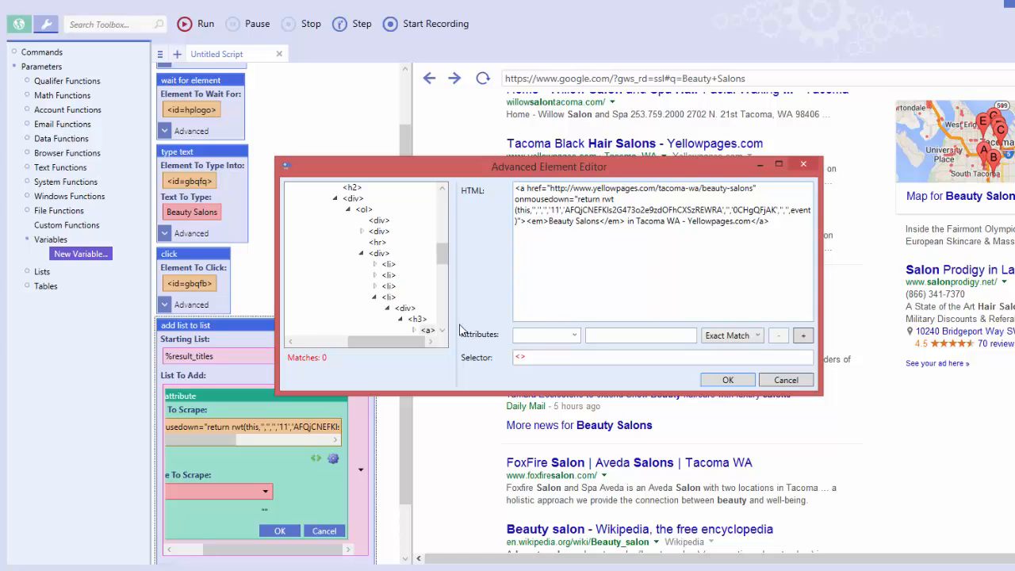
pyautogui.click(419, 317)
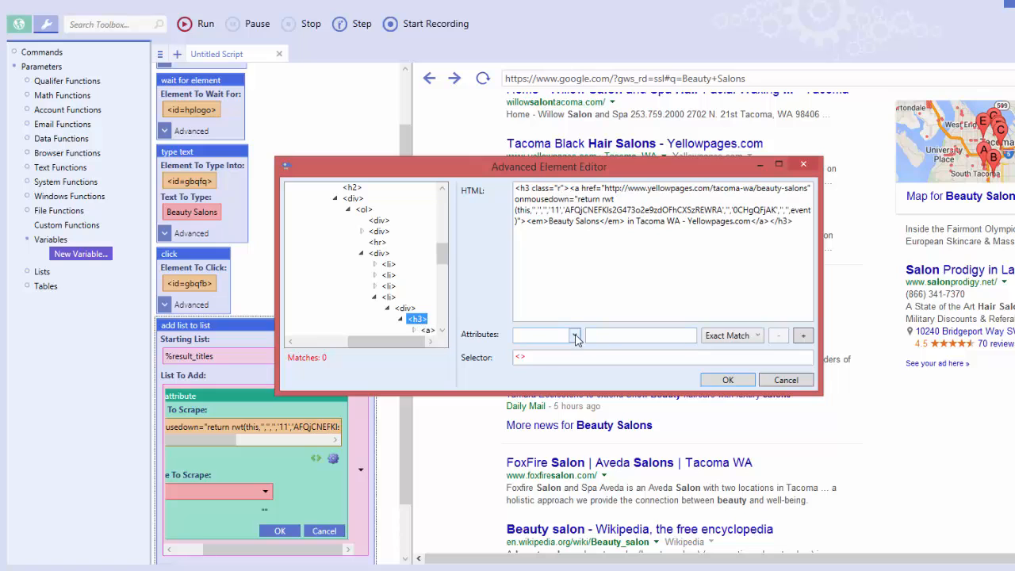
pyautogui.click(575, 335)
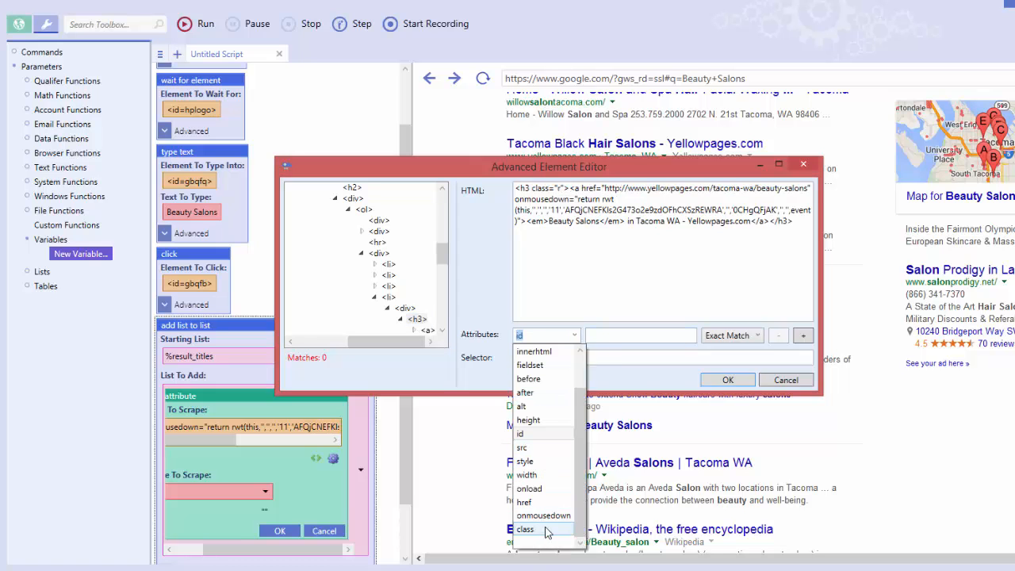
pyautogui.click(525, 530)
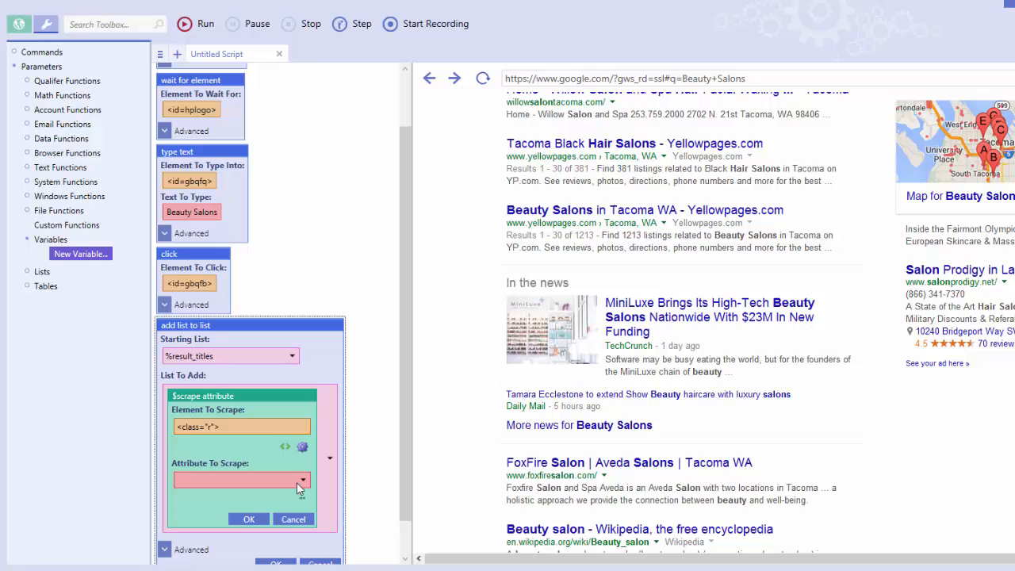
pyautogui.click(300, 479)
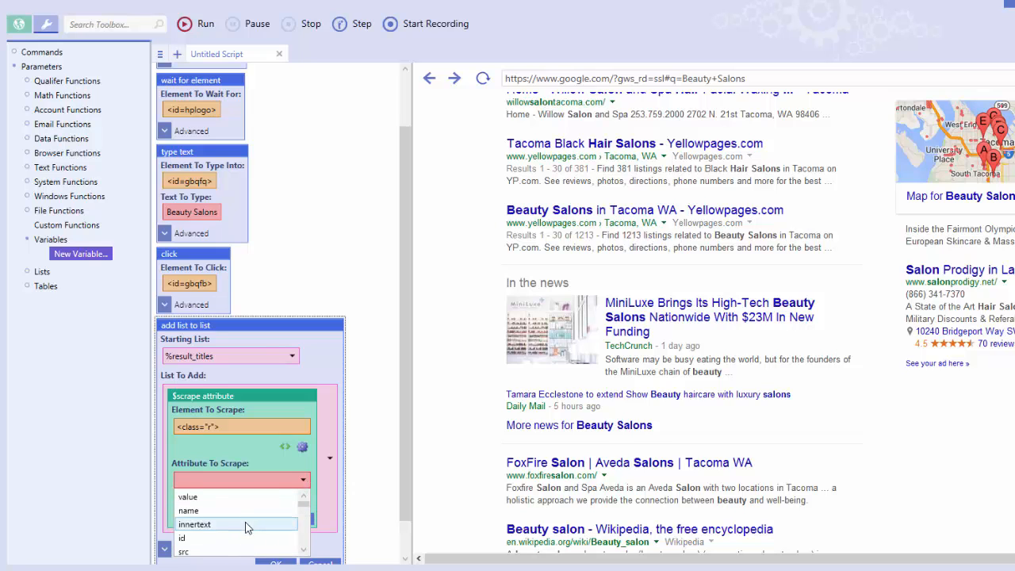
pyautogui.click(193, 524)
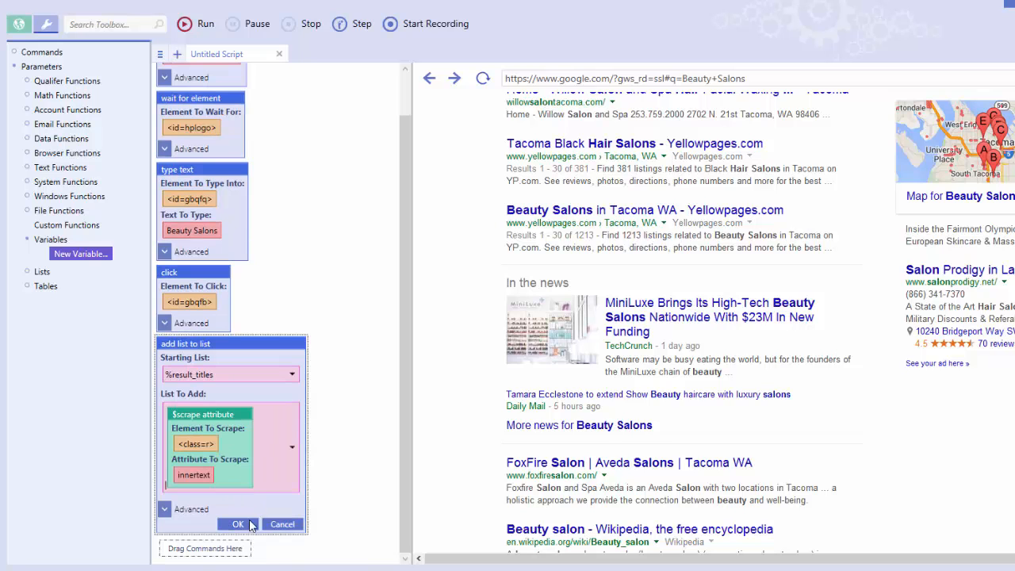
pyautogui.click(238, 524)
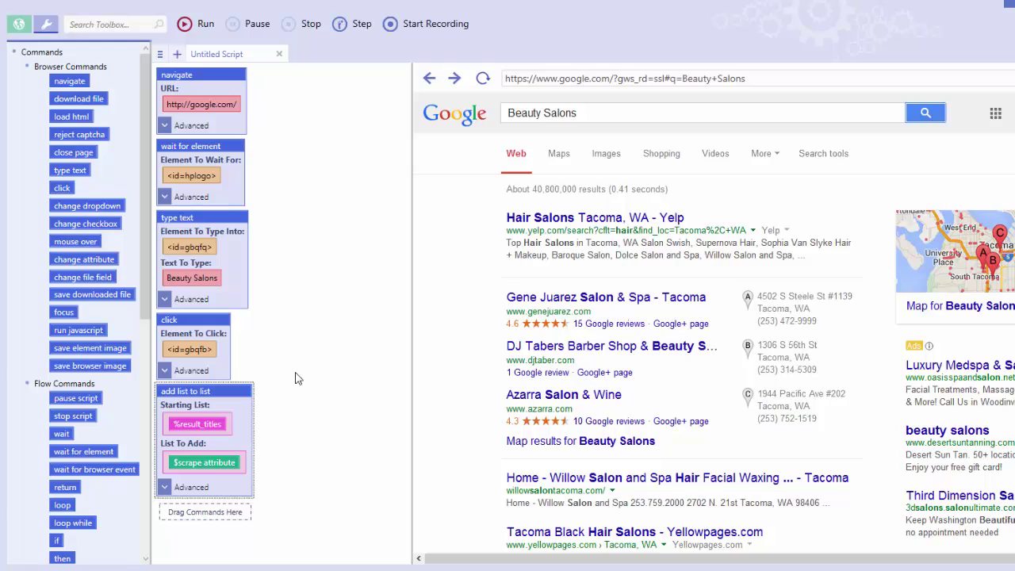
pyautogui.moveTo(152, 457)
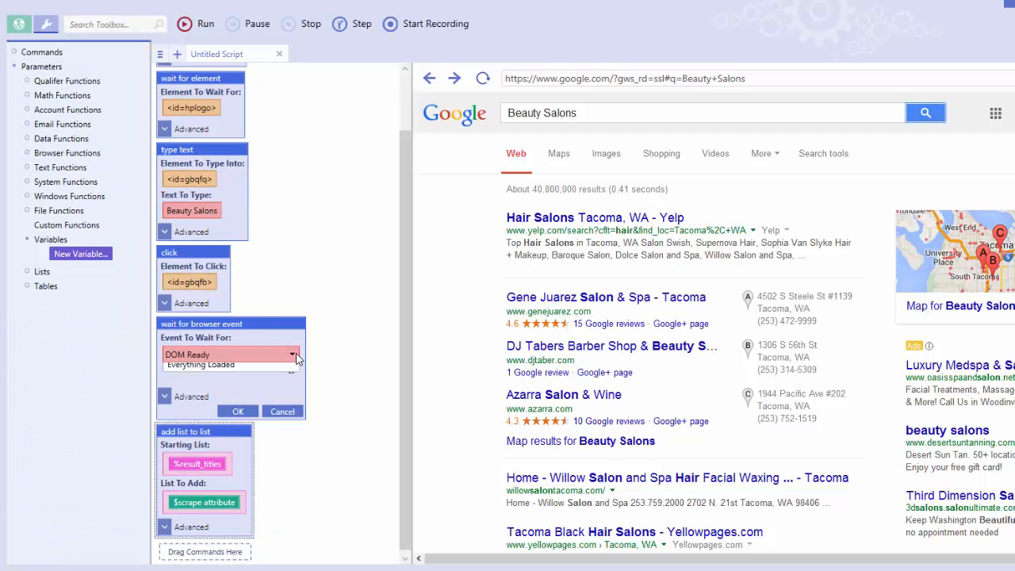
# - Set the wait for browser event step to Everything Loaded after the search click
pyautogui.click(230, 355)
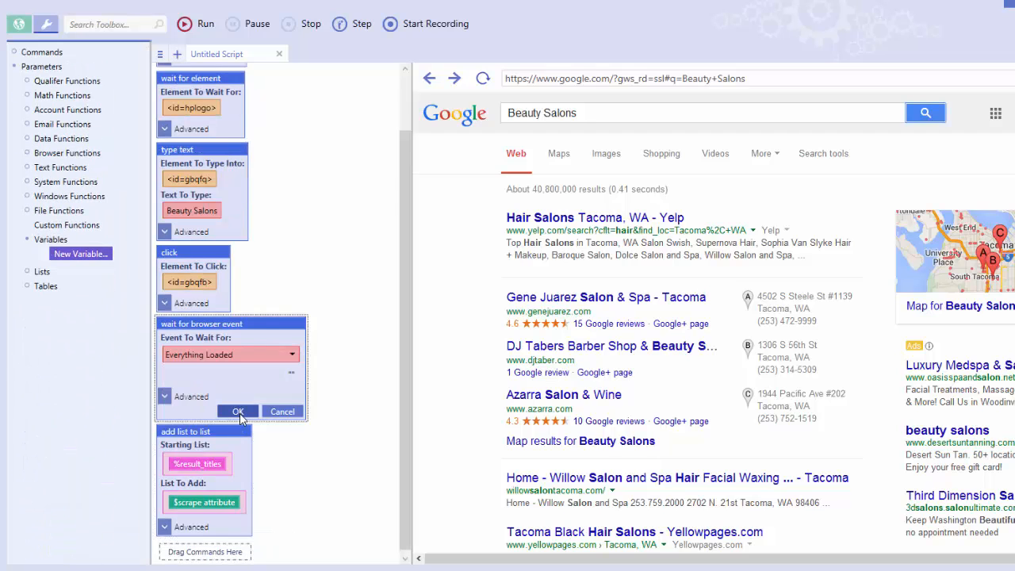
pyautogui.click(238, 410)
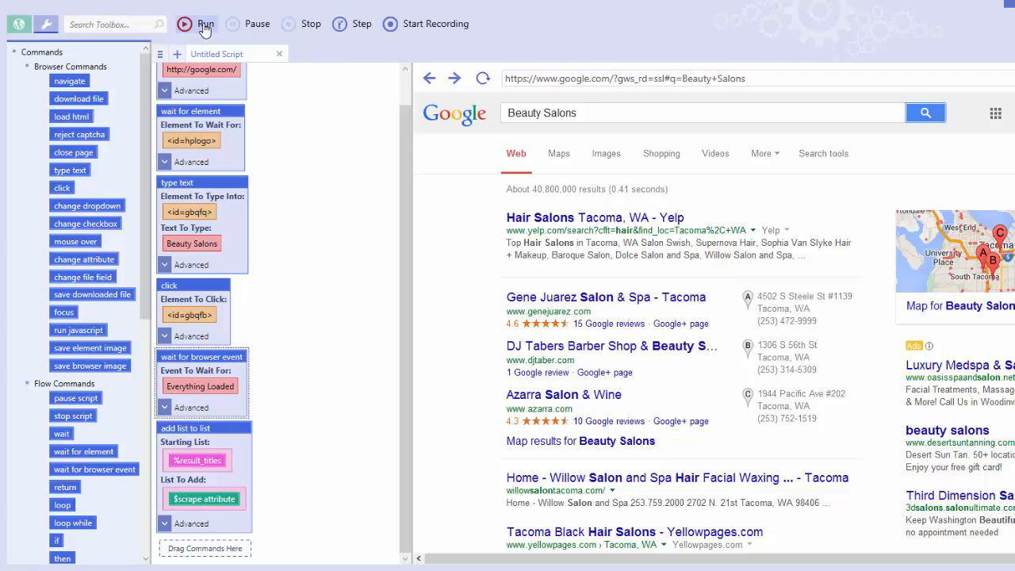
# - Run the whole script and check %result_titles holds 15 titles in the debugger
pyautogui.click(206, 24)
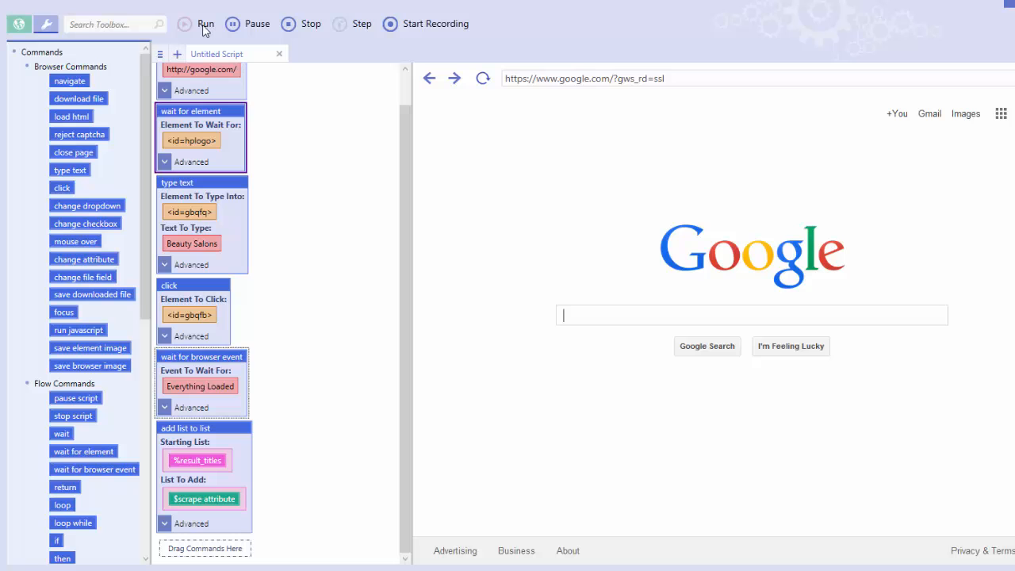
pyautogui.click(206, 24)
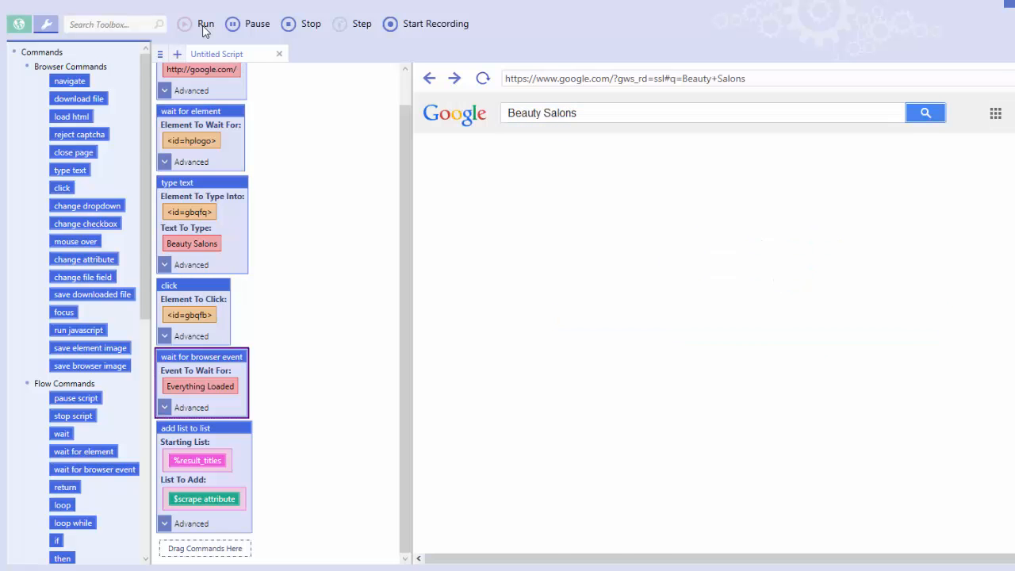
pyautogui.click(206, 23)
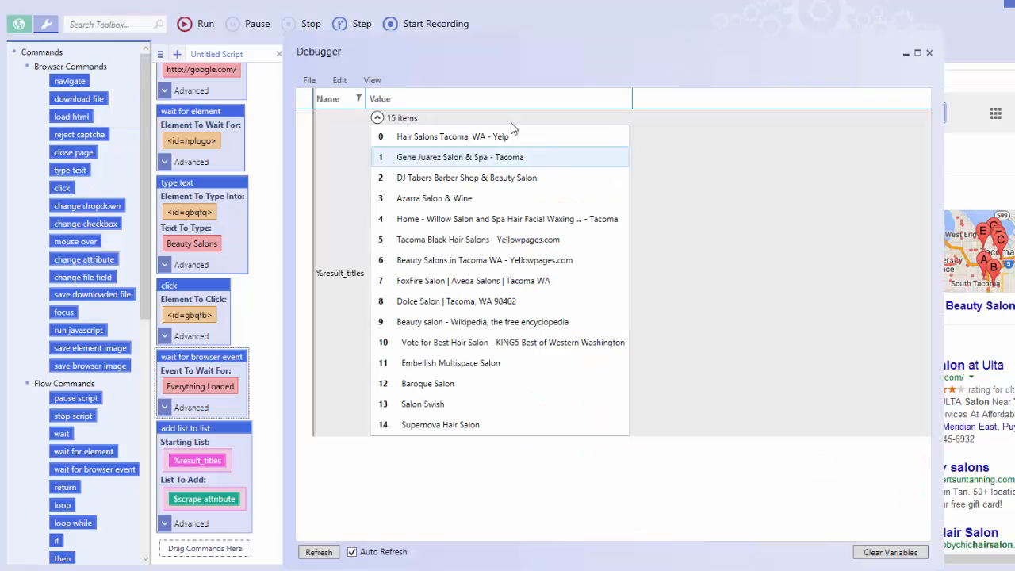
pyautogui.click(377, 117)
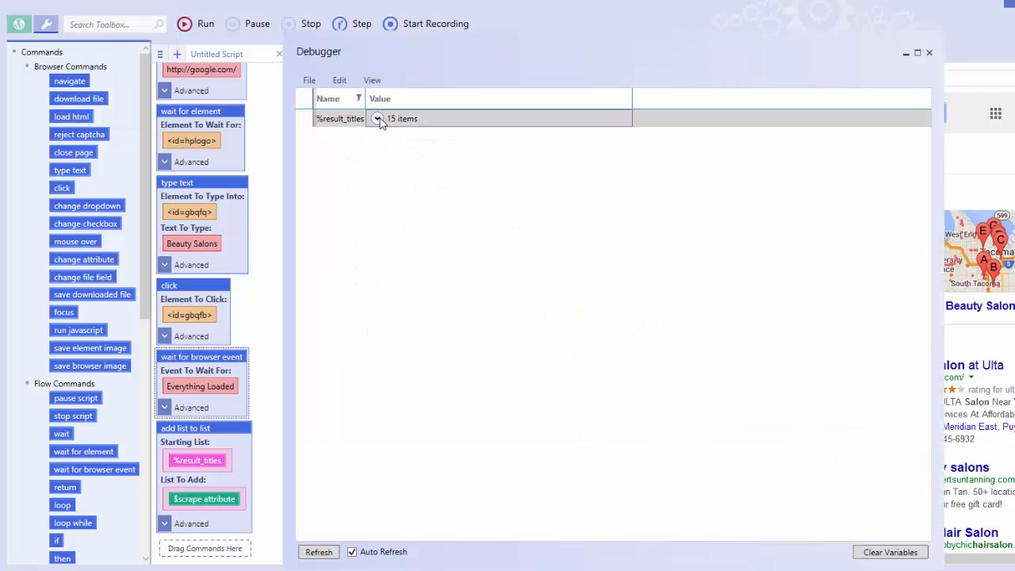
pyautogui.click(378, 117)
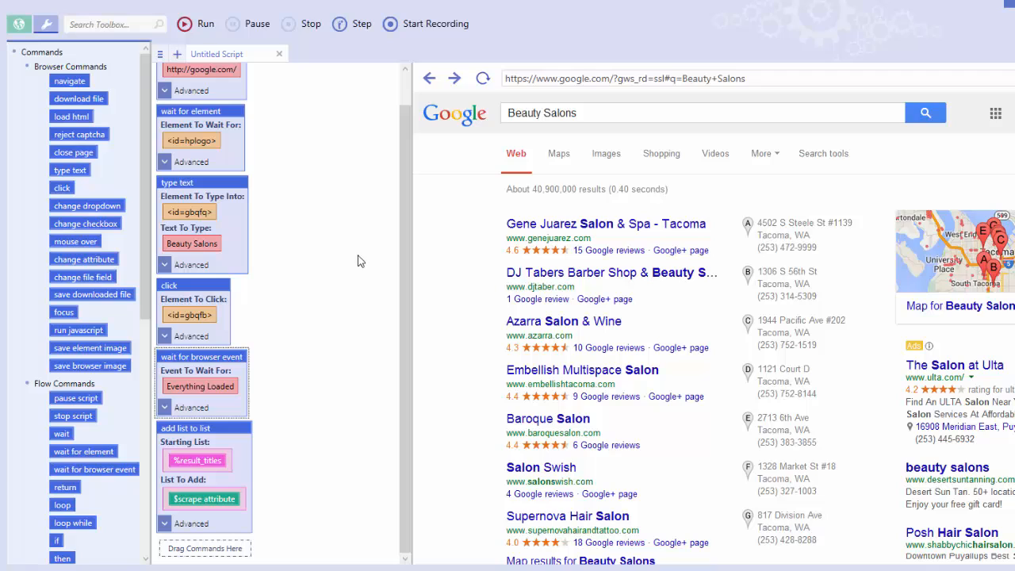
pyautogui.moveTo(390, 111)
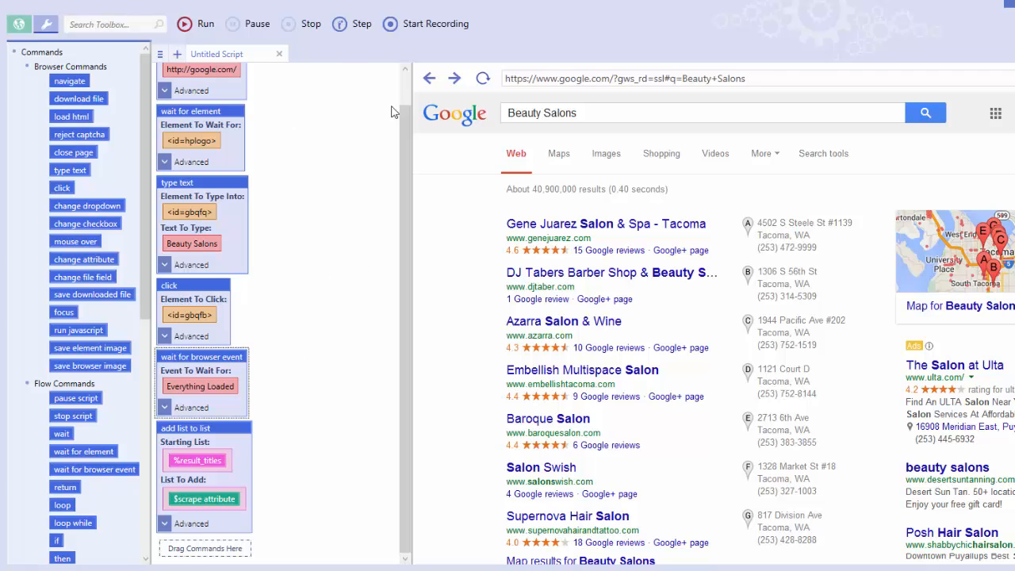
pyautogui.moveTo(352, 208)
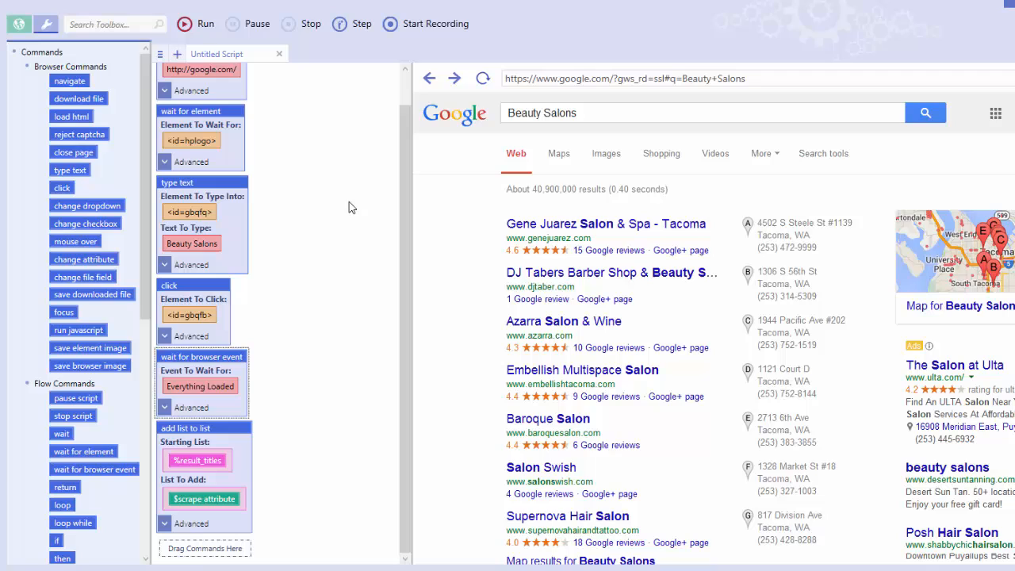
pyautogui.moveTo(352, 210)
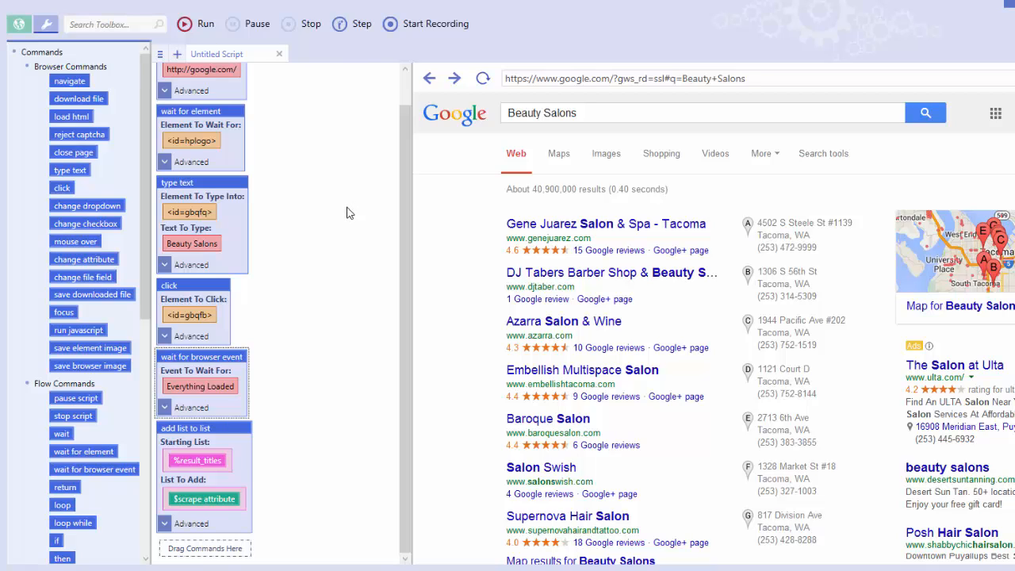
pyautogui.moveTo(194, 282)
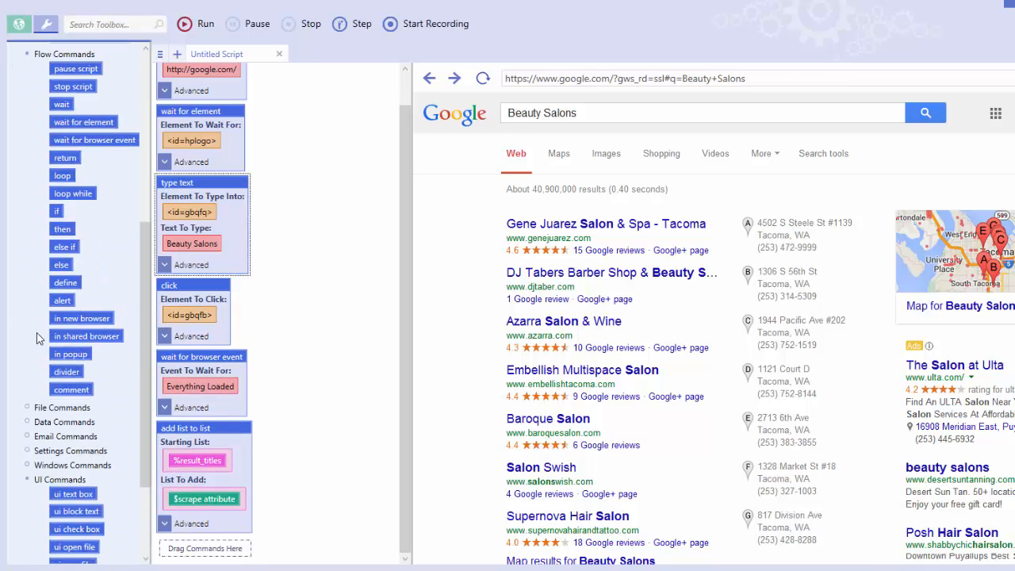
# - Add a ui text box labelled Search Term storing #search
pyautogui.scroll(-3)
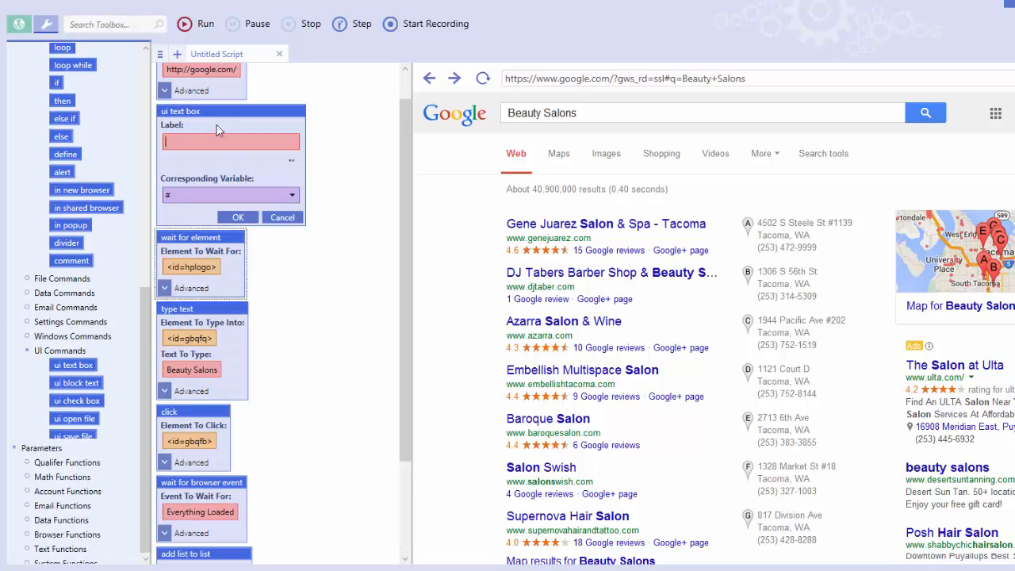
pyautogui.write('Sea')
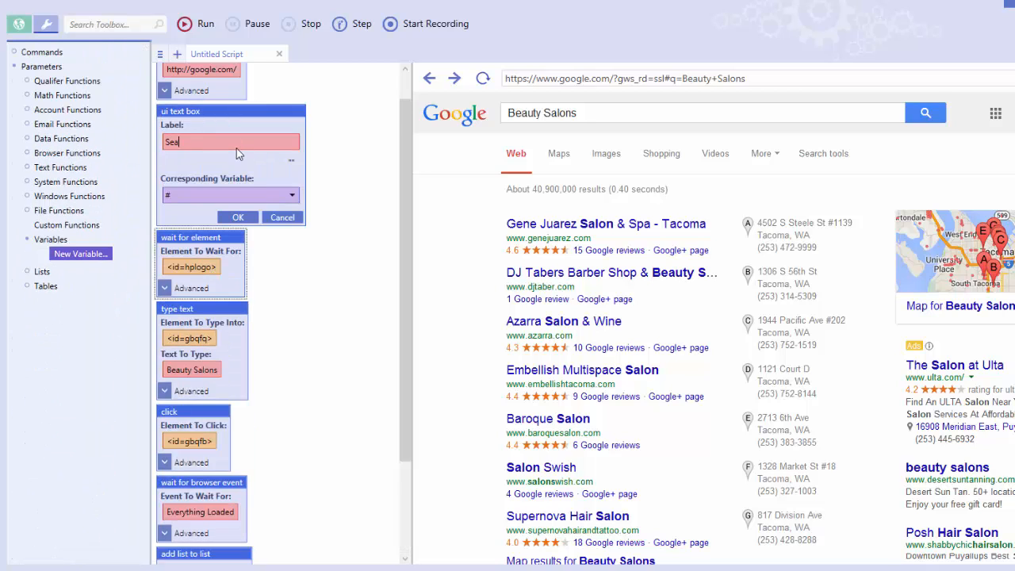
pyautogui.write('Search TErm')
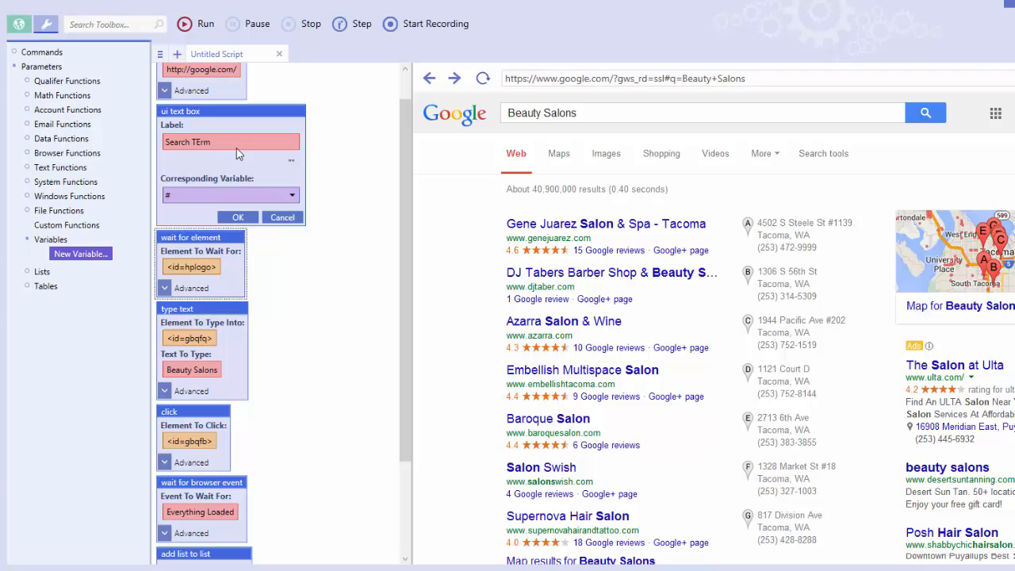
pyautogui.write('Search Term')
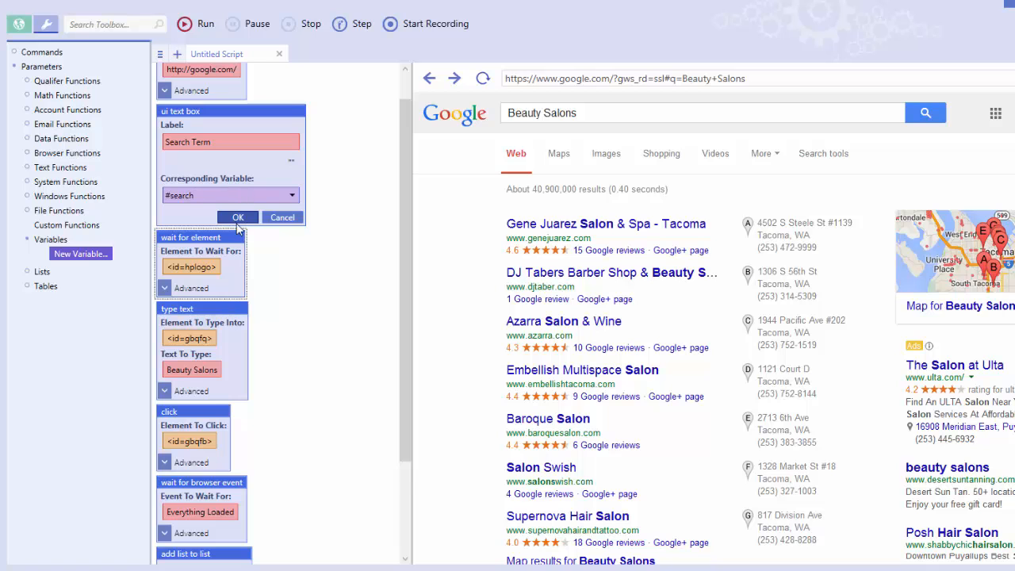
pyautogui.click(238, 217)
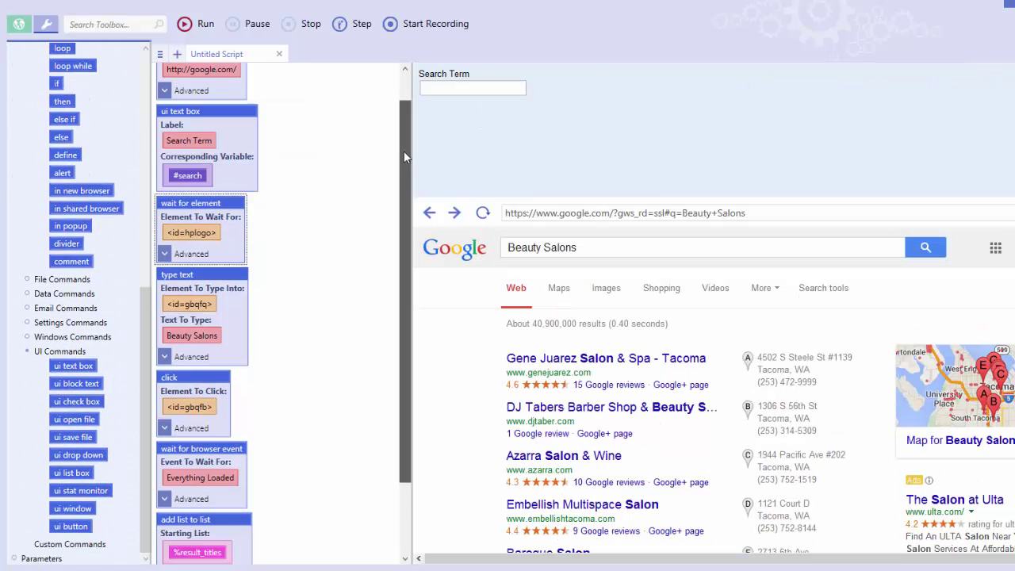
# - Change the type-text step to enter #search instead of Beauty Salons
pyautogui.scroll(-3)
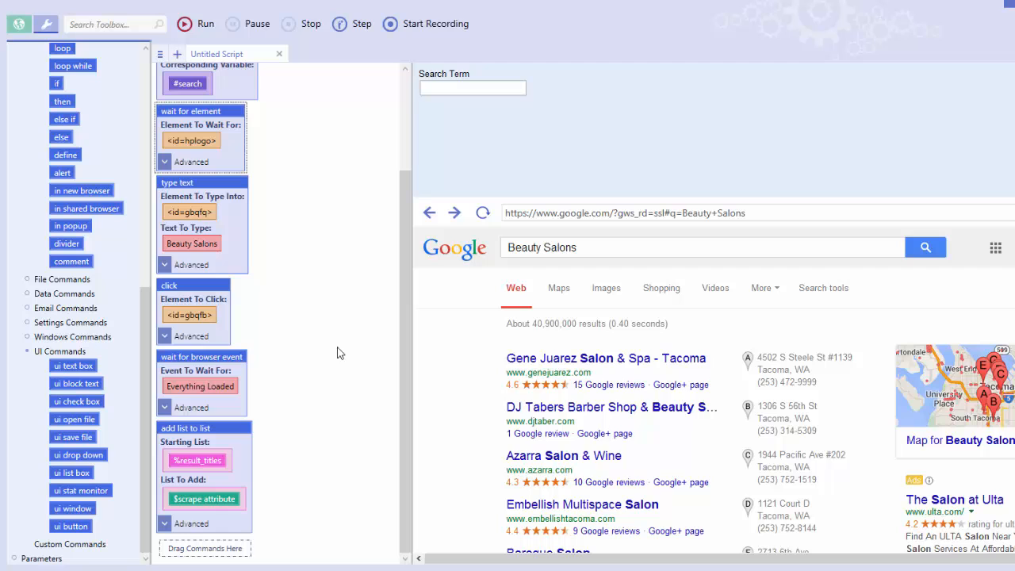
pyautogui.rightClick(203, 223)
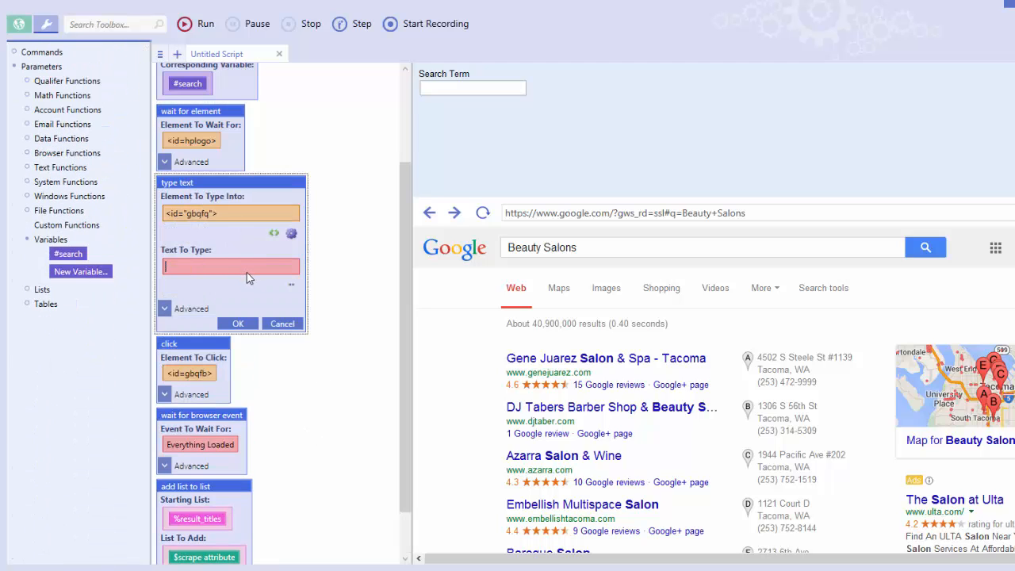
pyautogui.click(42, 51)
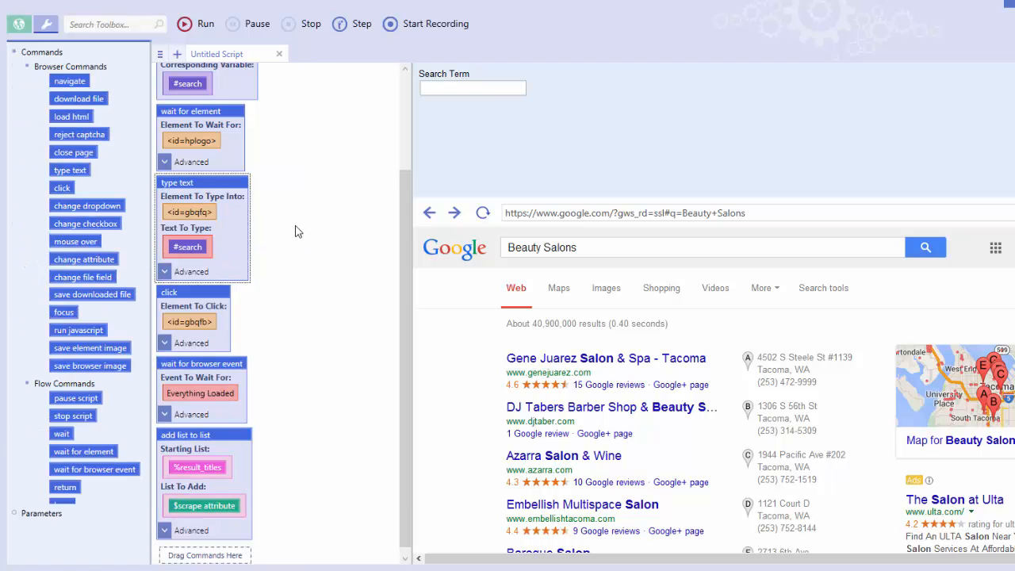
# - Clear all stored variables in the Debugger, emptying %result_titles, and close it
pyautogui.scroll(3)
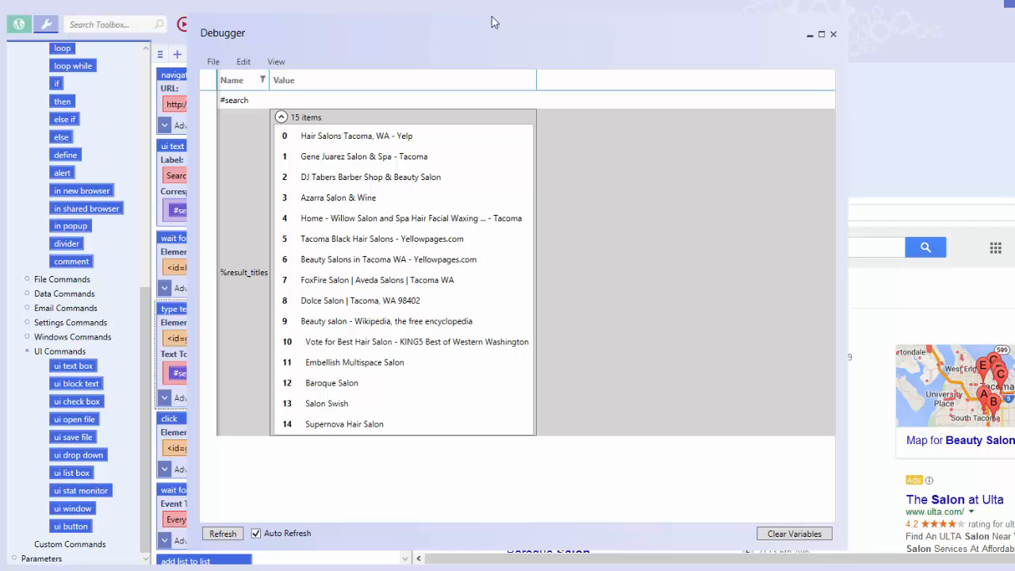
pyautogui.click(280, 117)
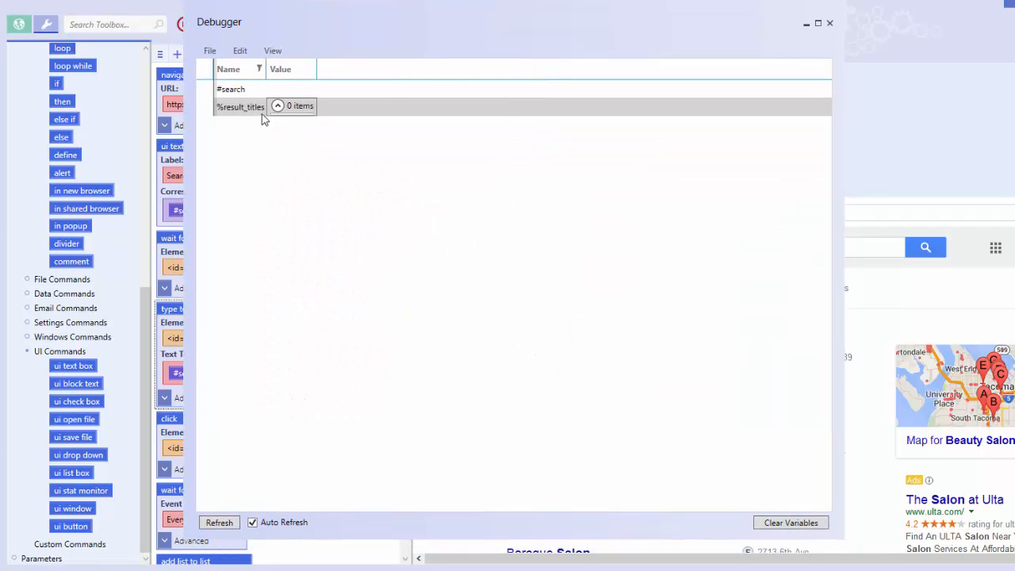
pyautogui.moveTo(326, 119)
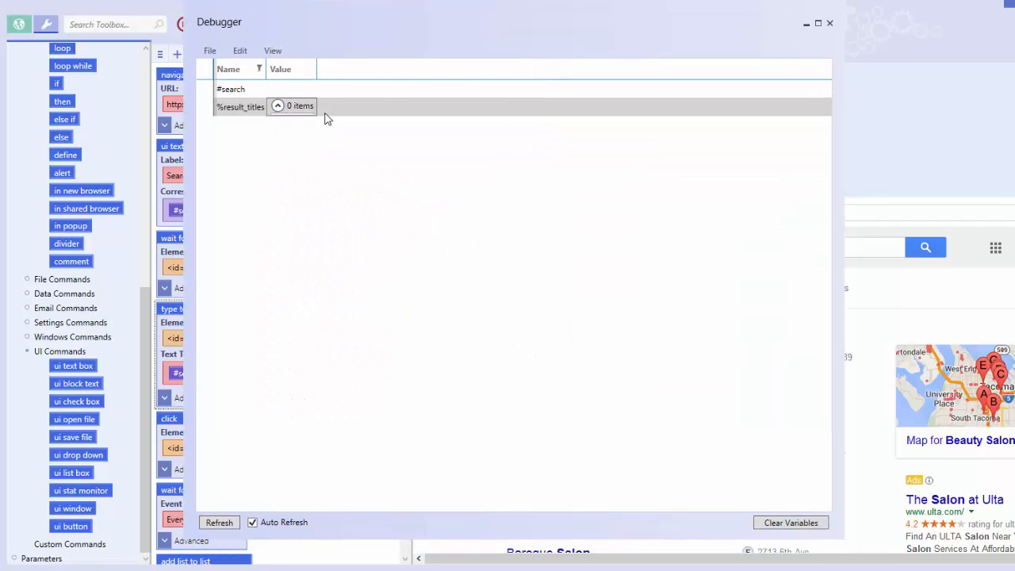
pyautogui.click(830, 22)
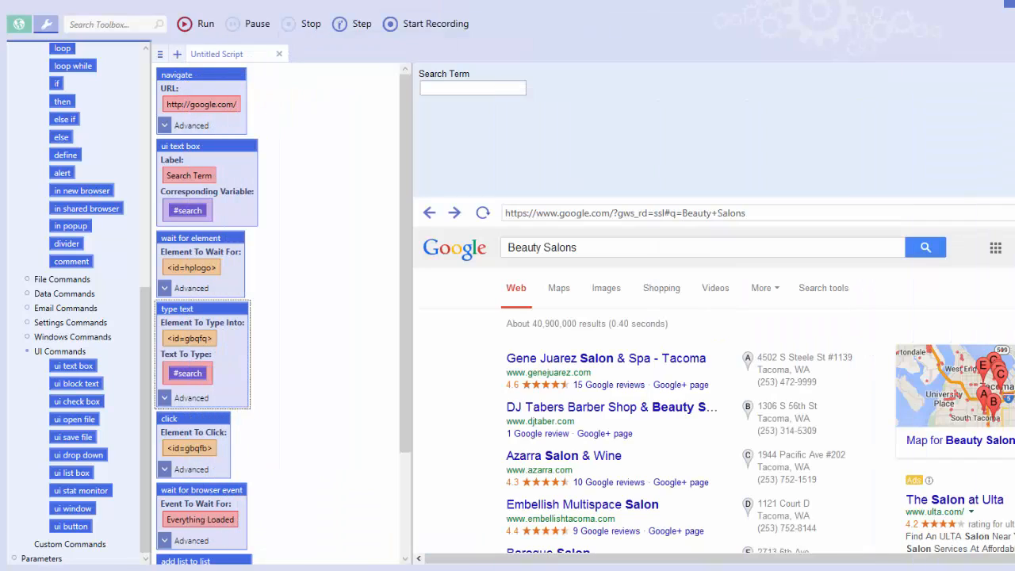
pyautogui.moveTo(326, 296)
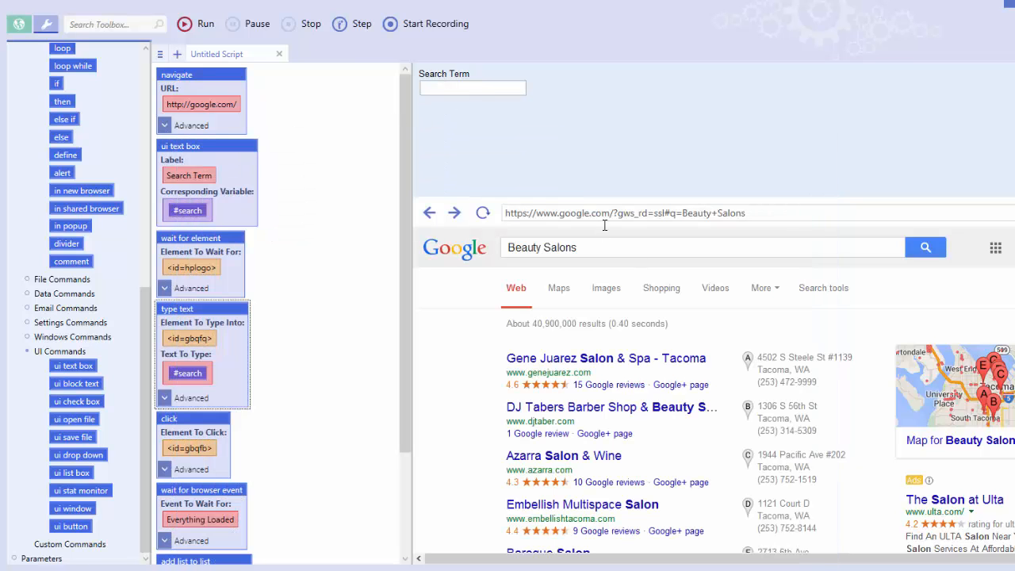
# - Enter Gas Stations in the bot's Search Term box so #search holds it
pyautogui.click(473, 88)
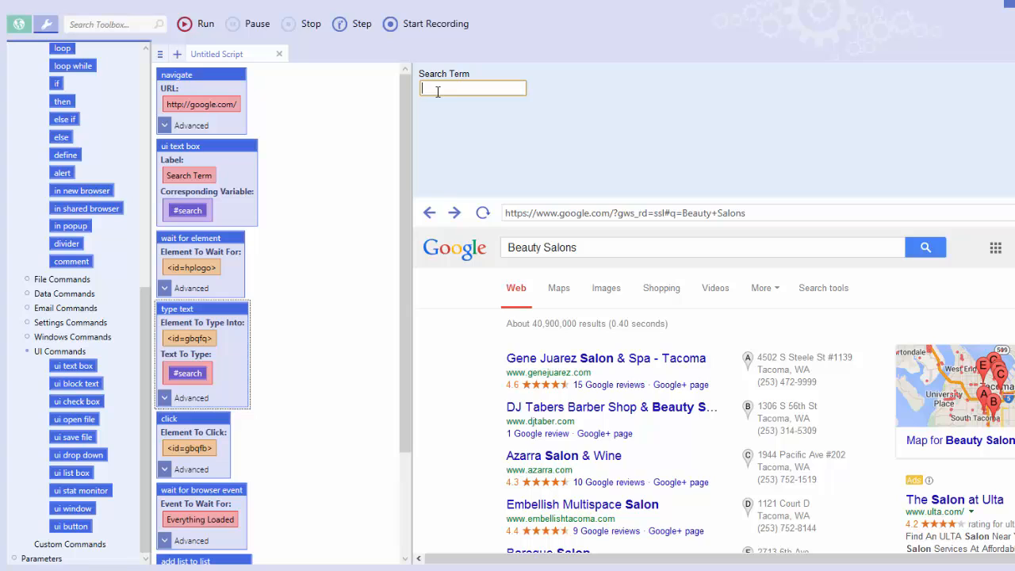
pyautogui.write('Gas Stations')
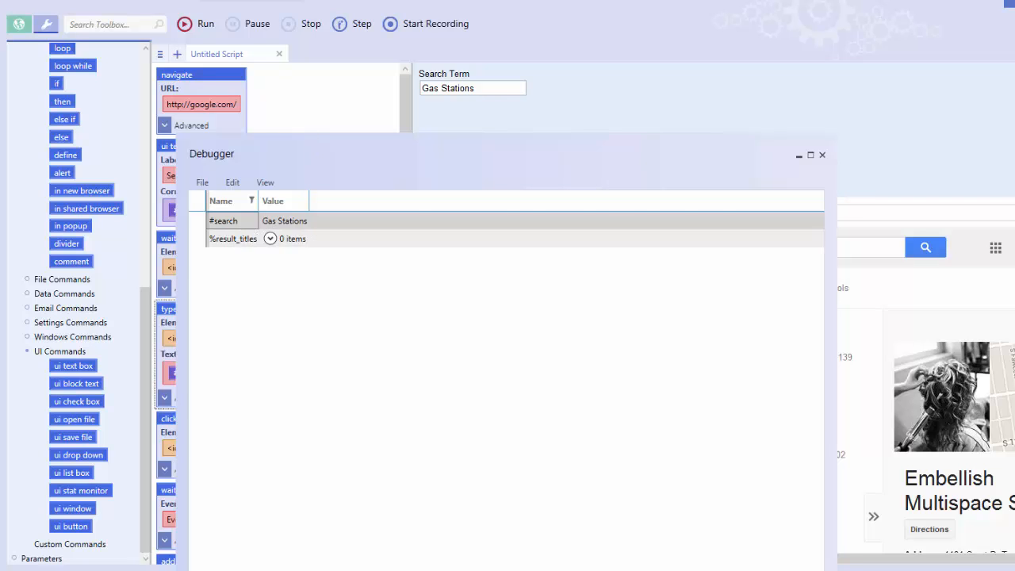
# - Run the scraper script so the bot searches Google for Gas Stations
pyautogui.click(206, 24)
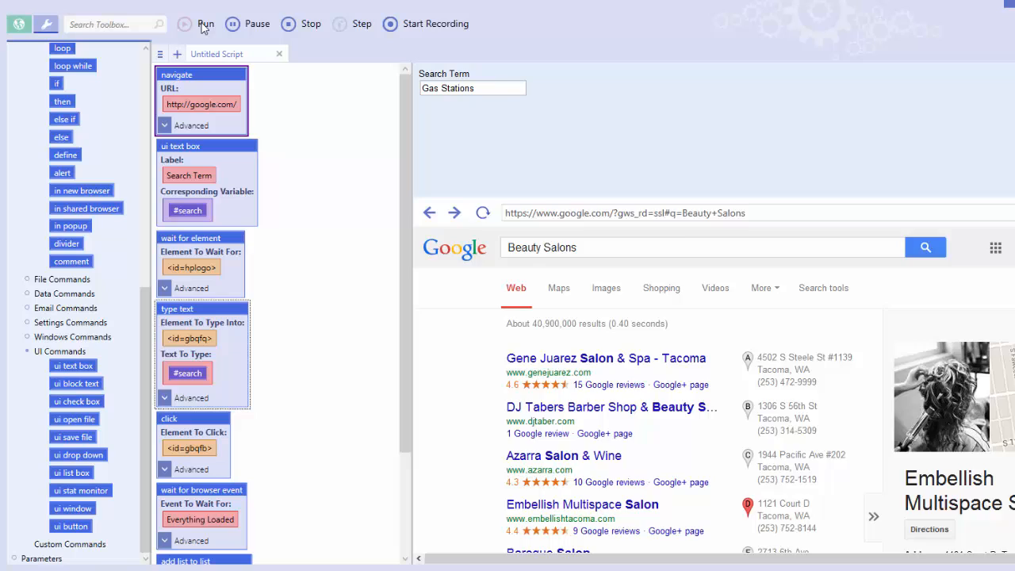
pyautogui.click(206, 24)
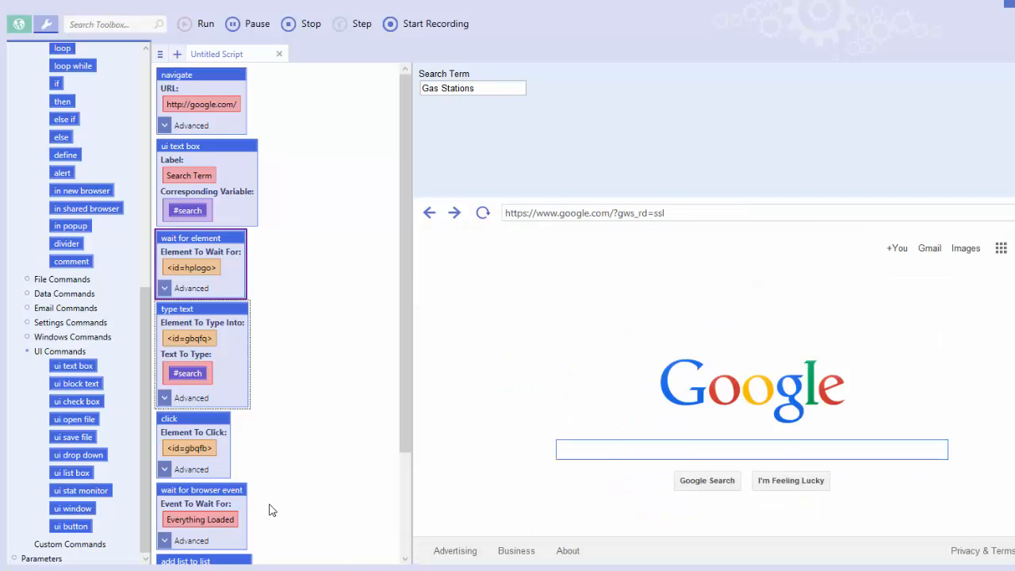
pyautogui.click(207, 24)
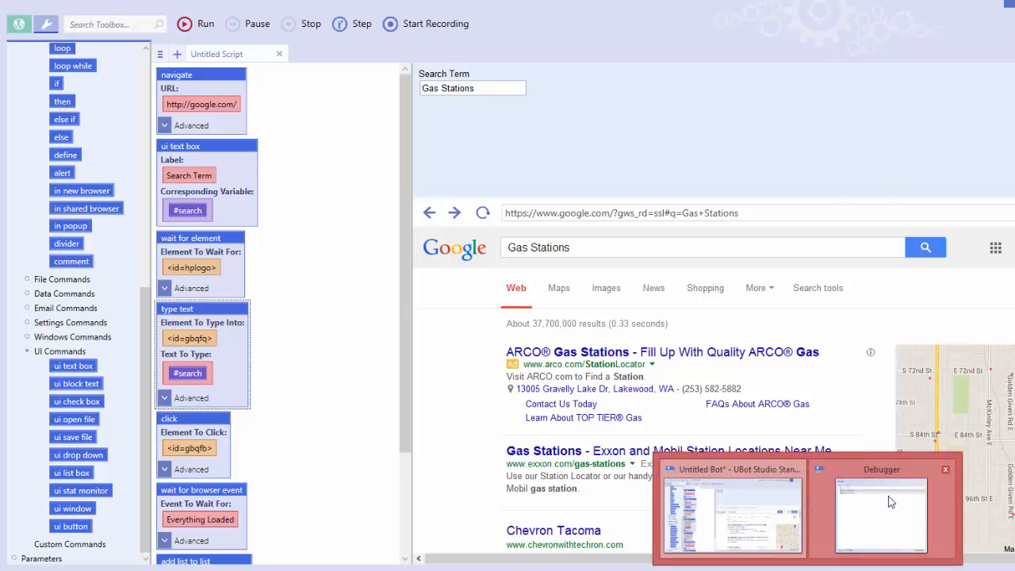
# - Bring the Debugger back and expand %result_titles to show the 13 scraped titles
pyautogui.click(883, 511)
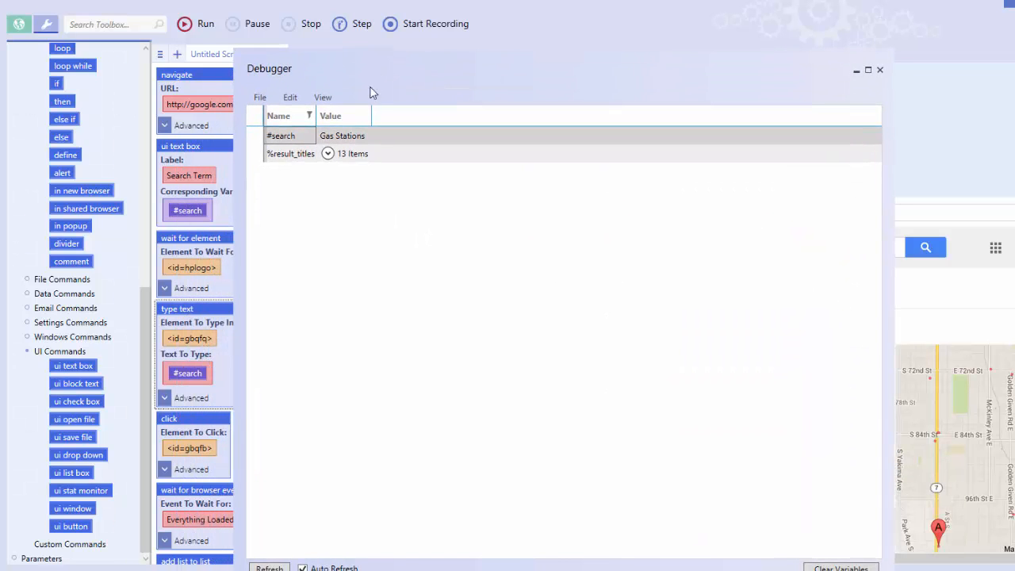
pyautogui.click(327, 153)
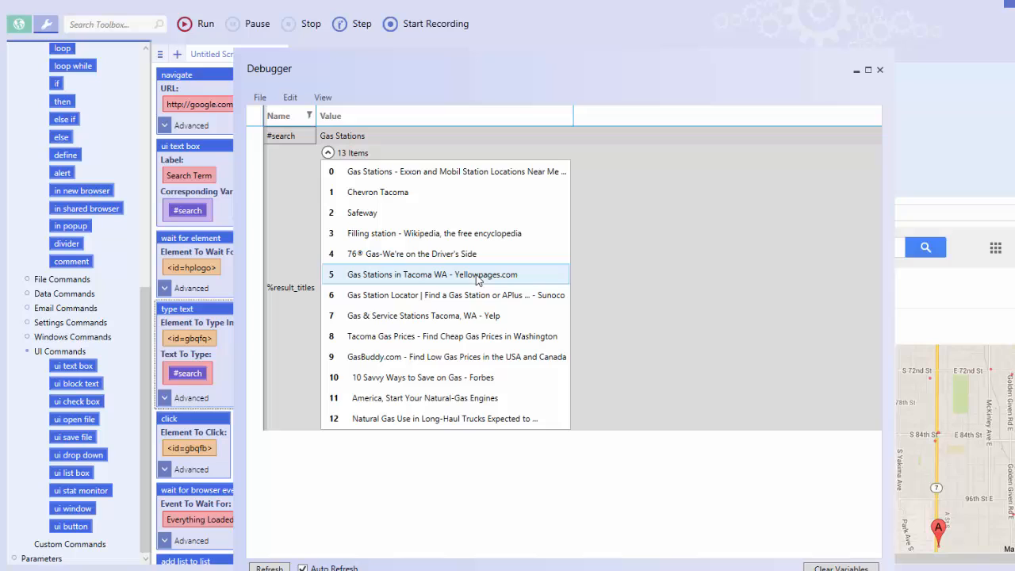
pyautogui.moveTo(829, 157)
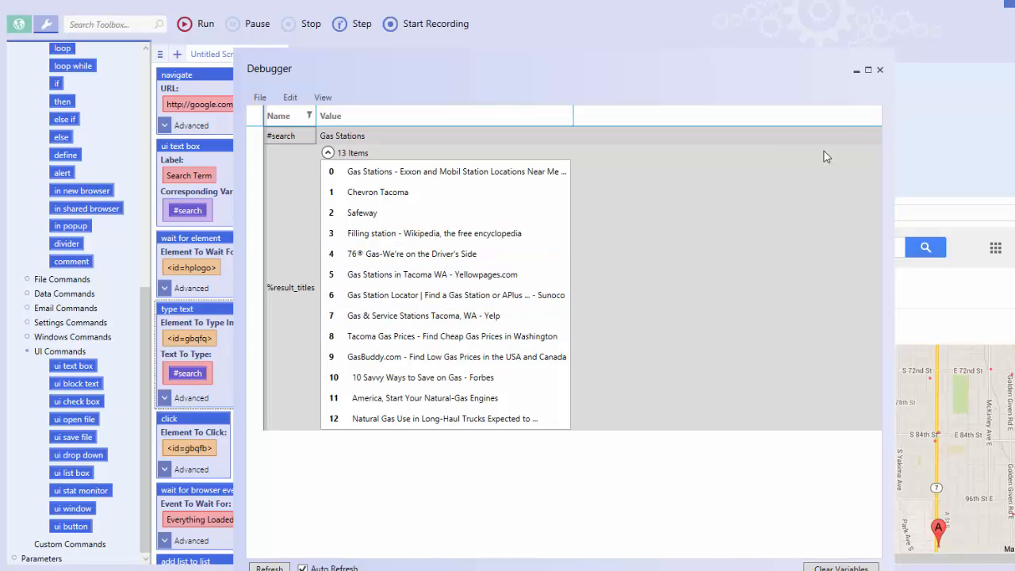
pyautogui.click(879, 70)
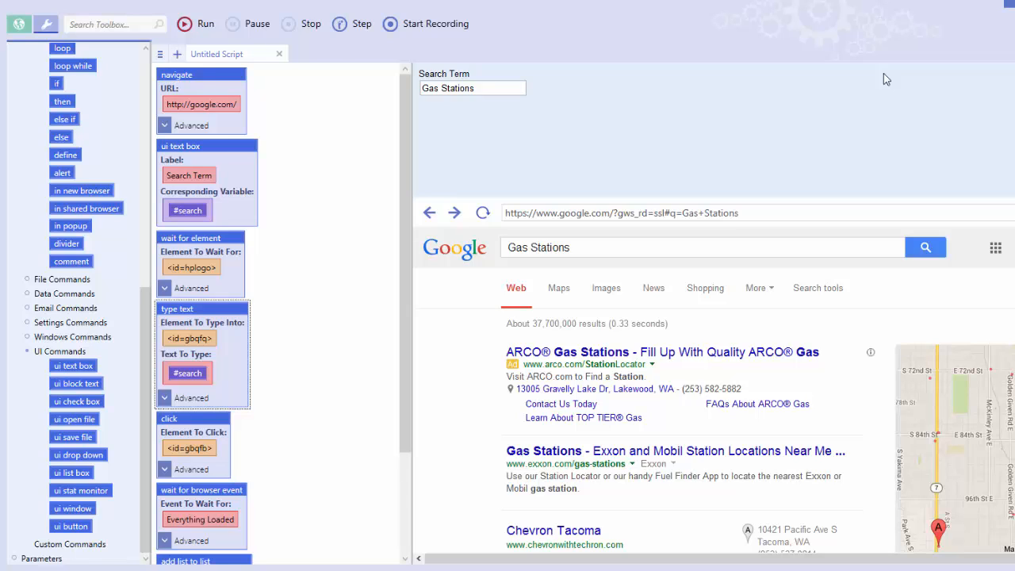
pyautogui.moveTo(168, 7)
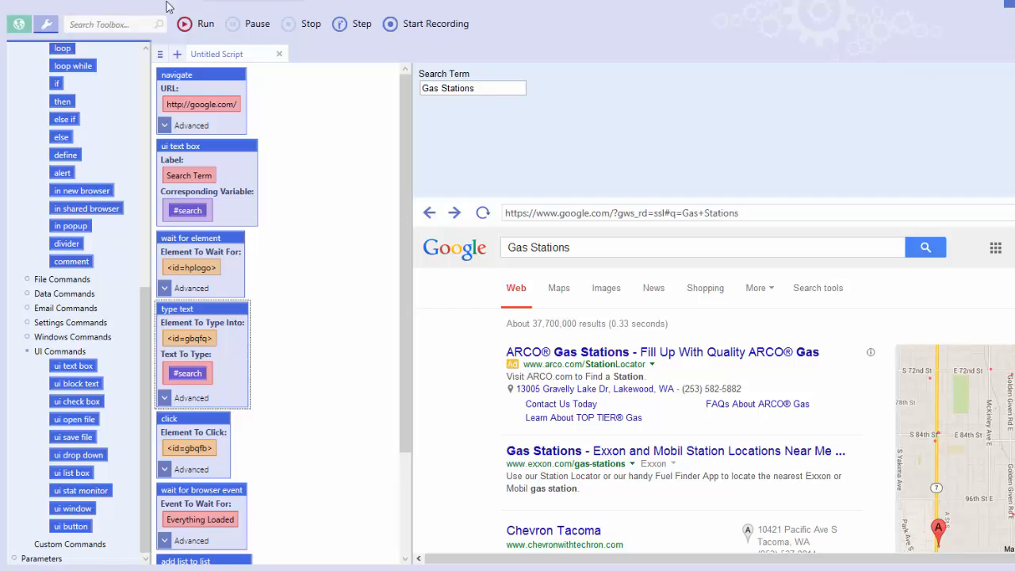
pyautogui.moveTo(304, 377)
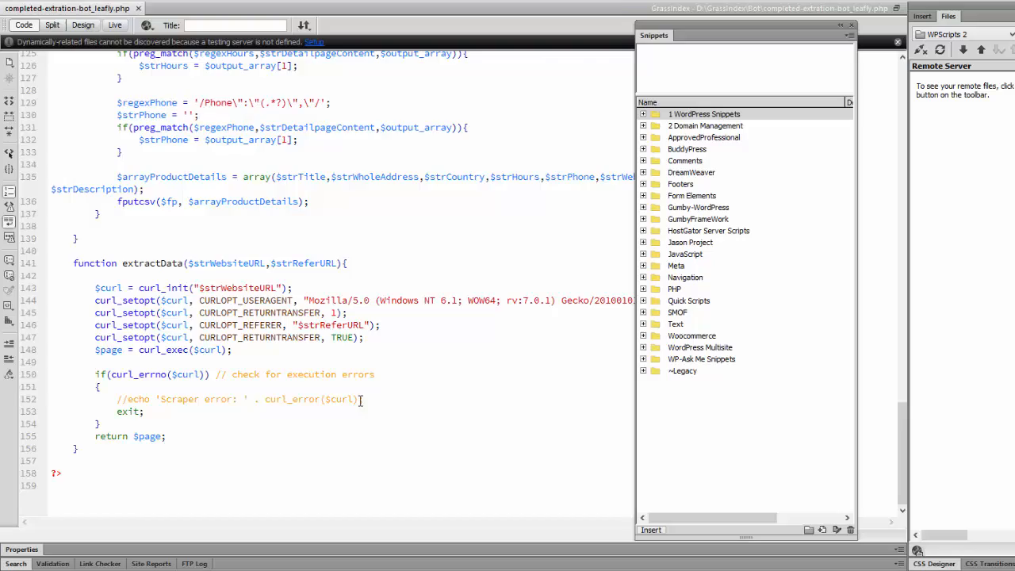
pyautogui.scroll(3)
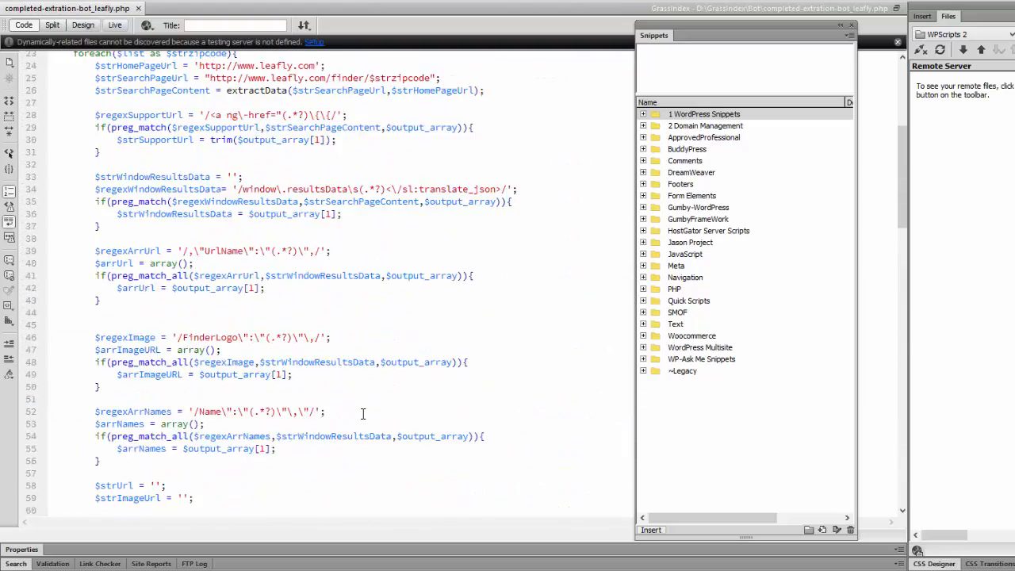
pyautogui.scroll(-3)
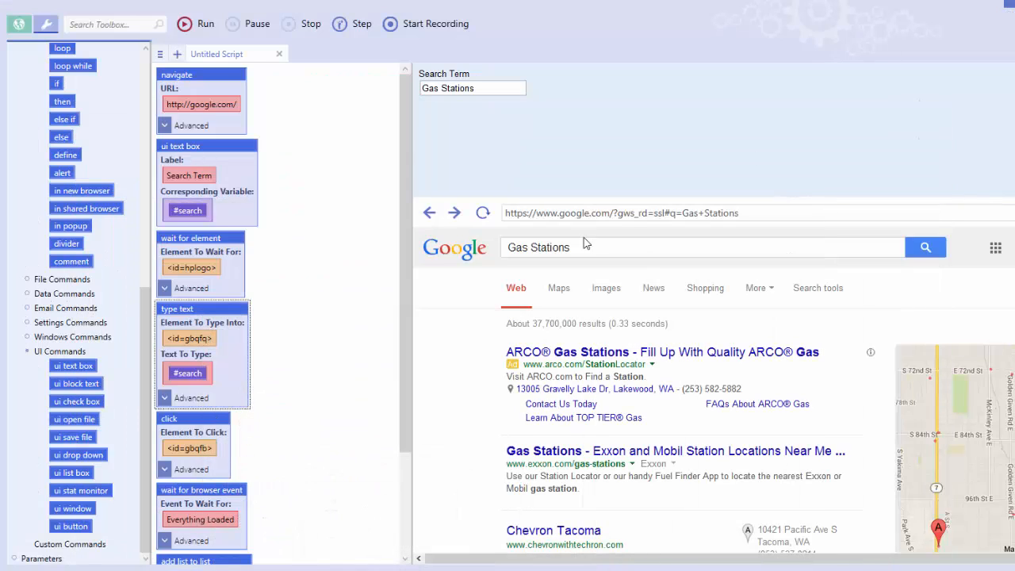
# - Compile the script as search-google.exe into the UBot folder via File > Compile
pyautogui.click(24, 8)
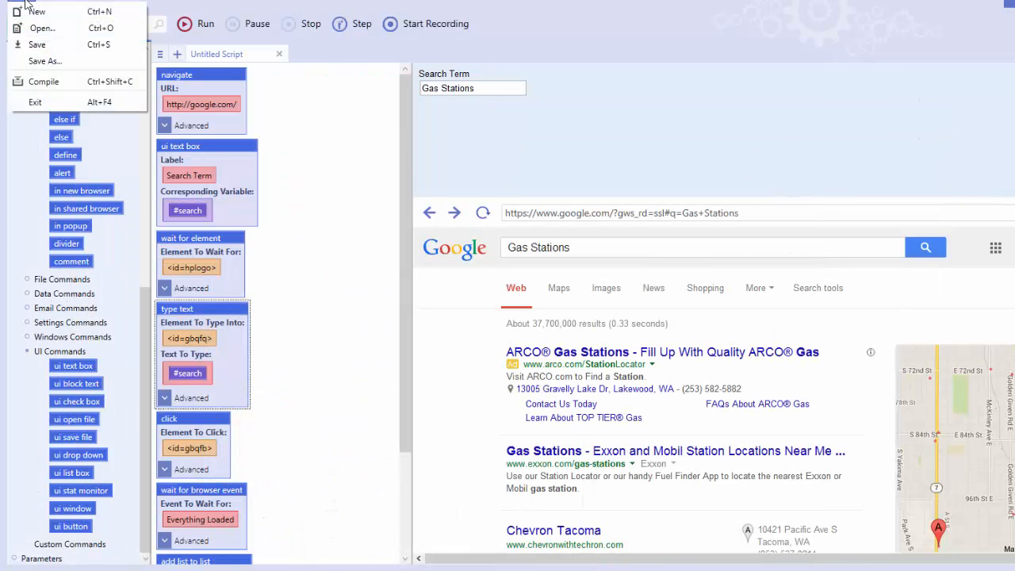
pyautogui.click(43, 80)
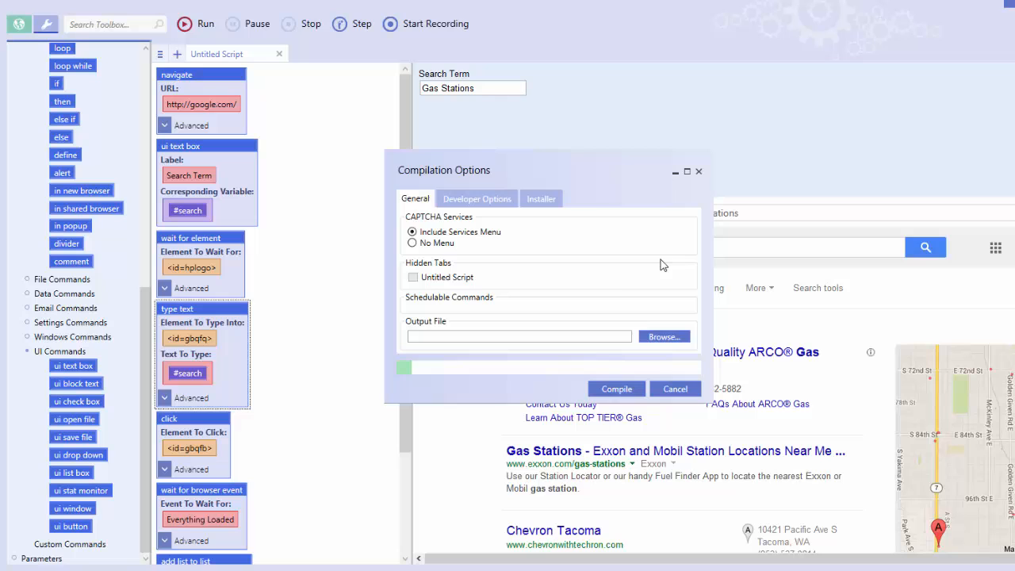
pyautogui.moveTo(679, 366)
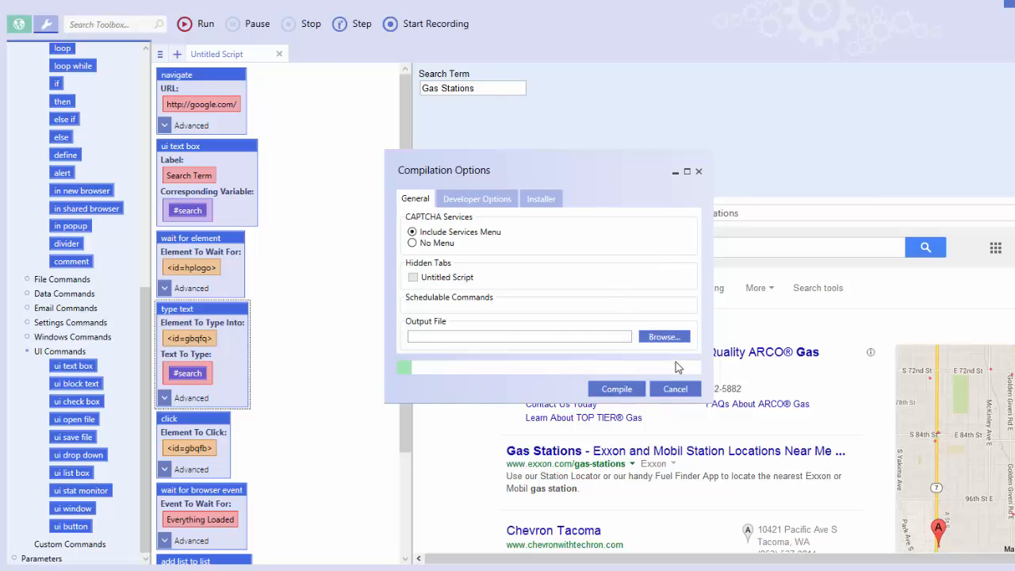
pyautogui.click(663, 336)
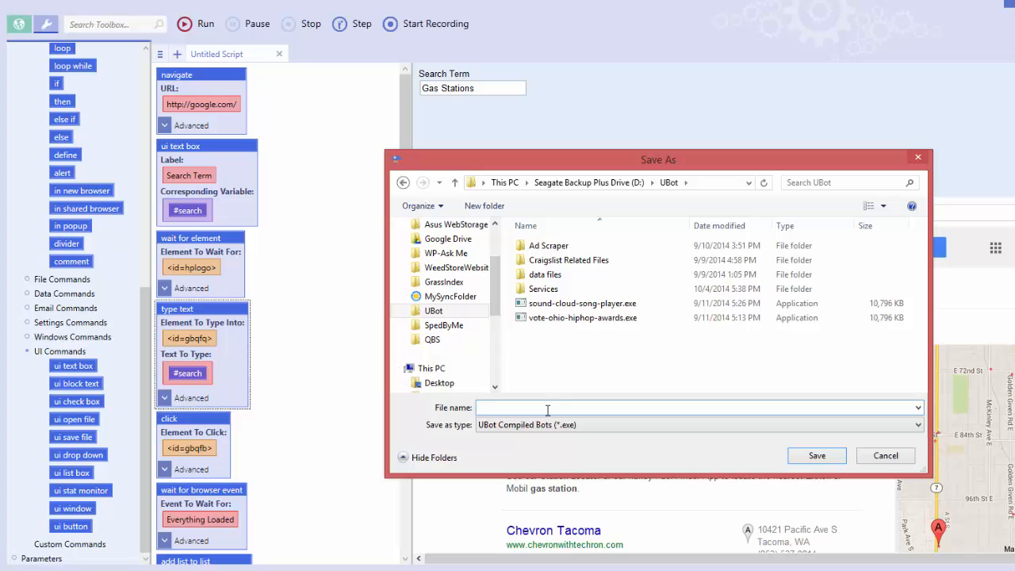
pyautogui.write('search-goot')
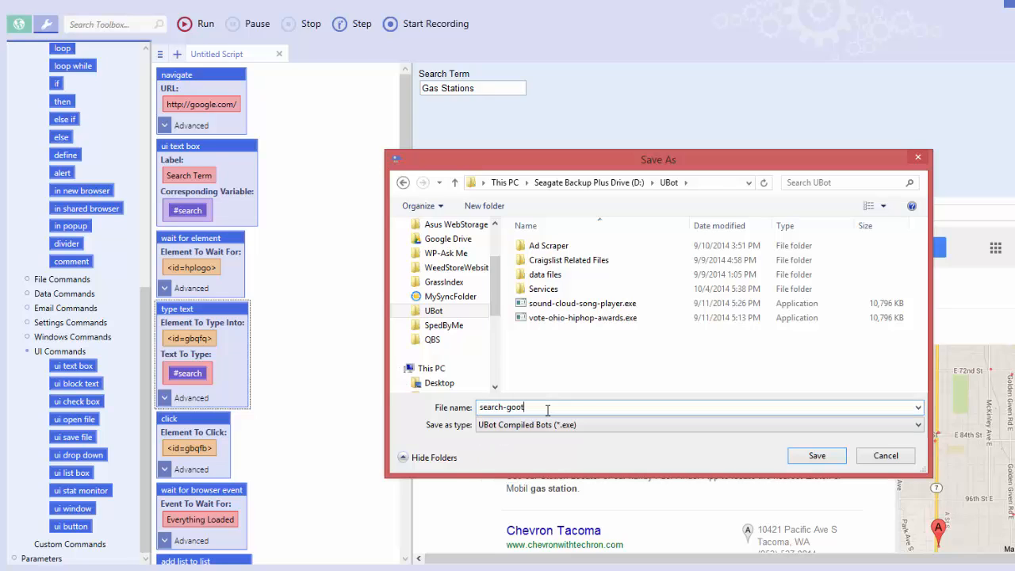
pyautogui.write('le')
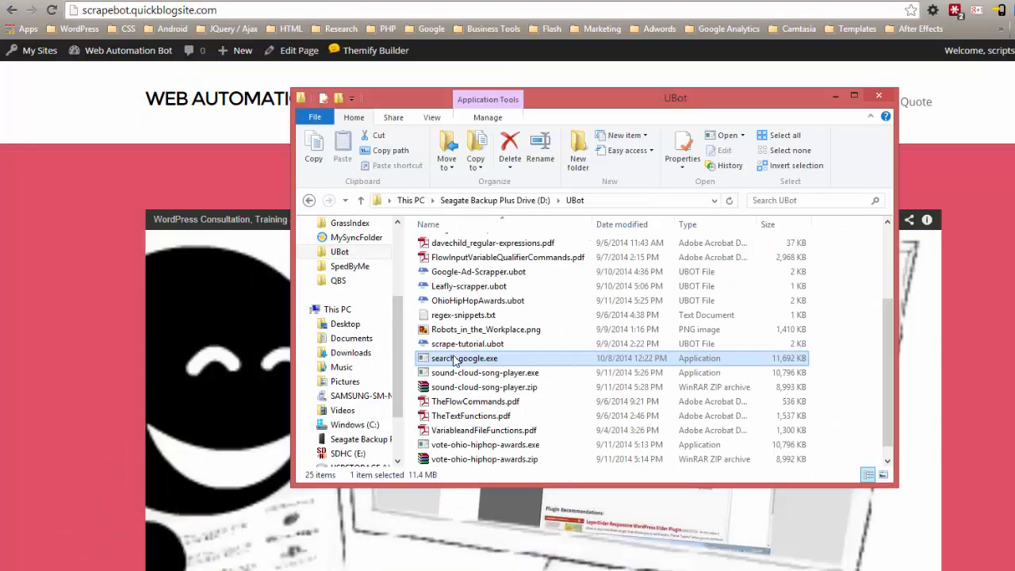
# - Launch the compiled search-google.exe from File Explorer
pyautogui.doubleClick(465, 359)
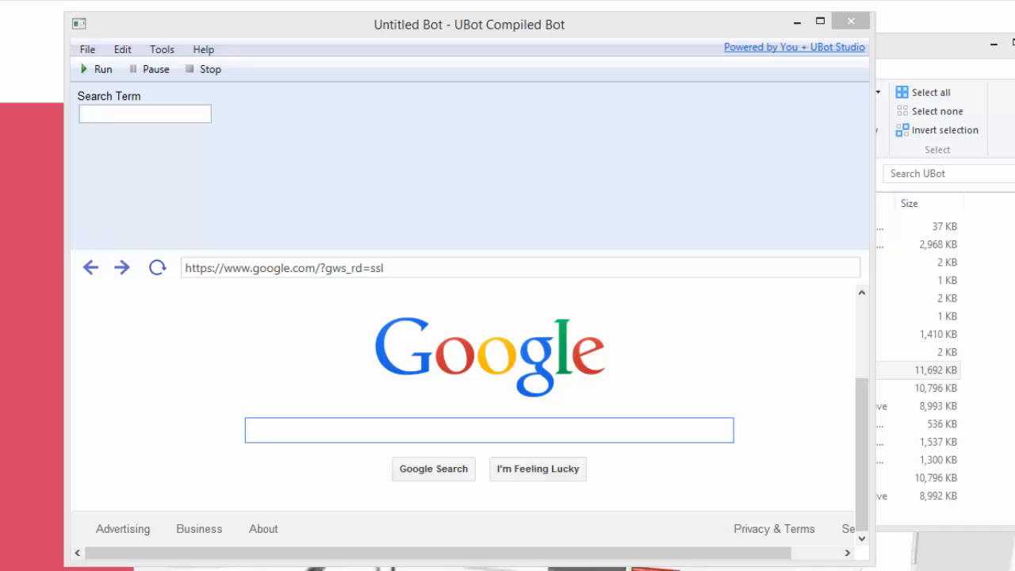
pyautogui.moveTo(44, 181)
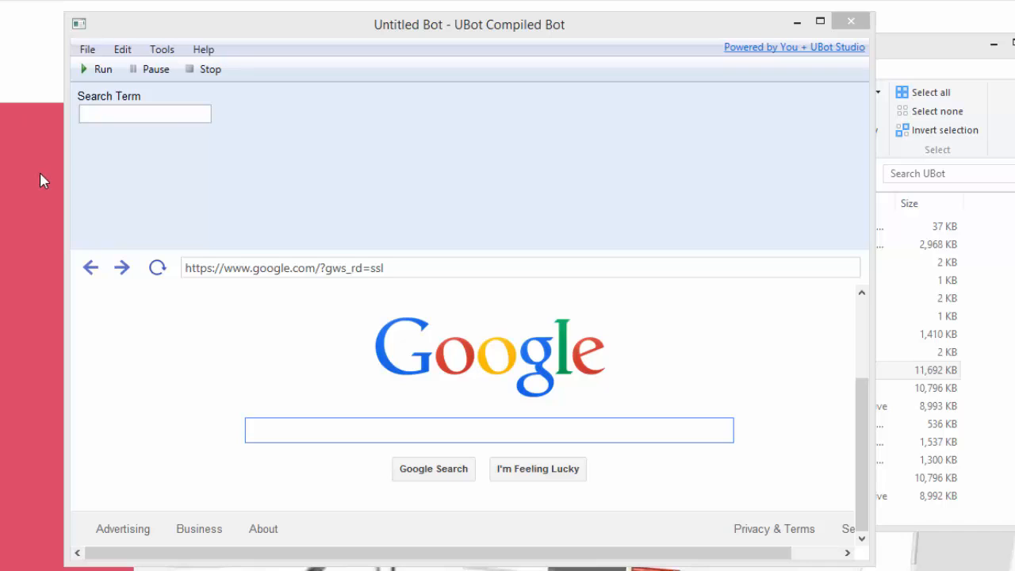
pyautogui.moveTo(124, 146)
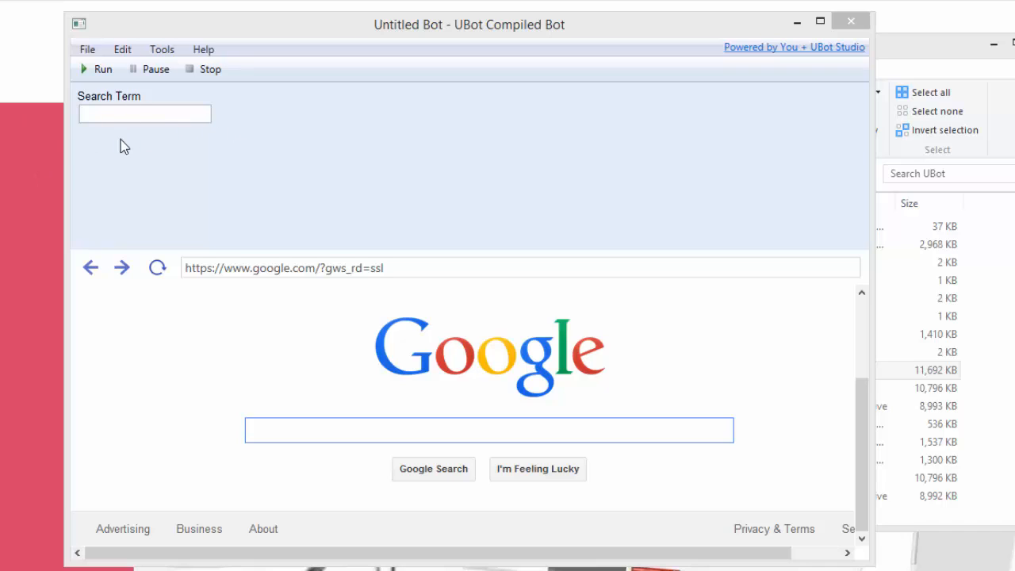
pyautogui.moveTo(225, 162)
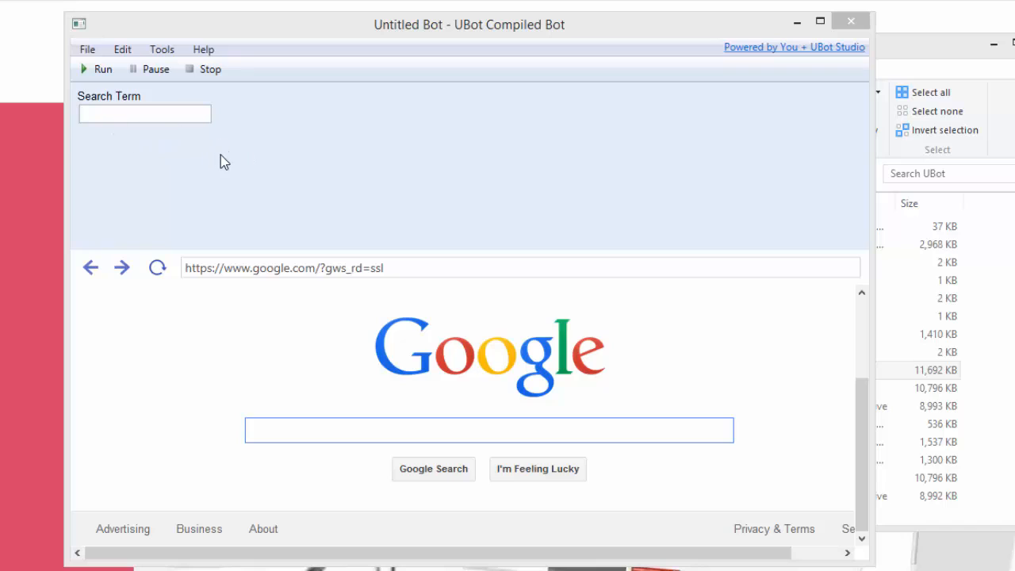
pyautogui.moveTo(190, 193)
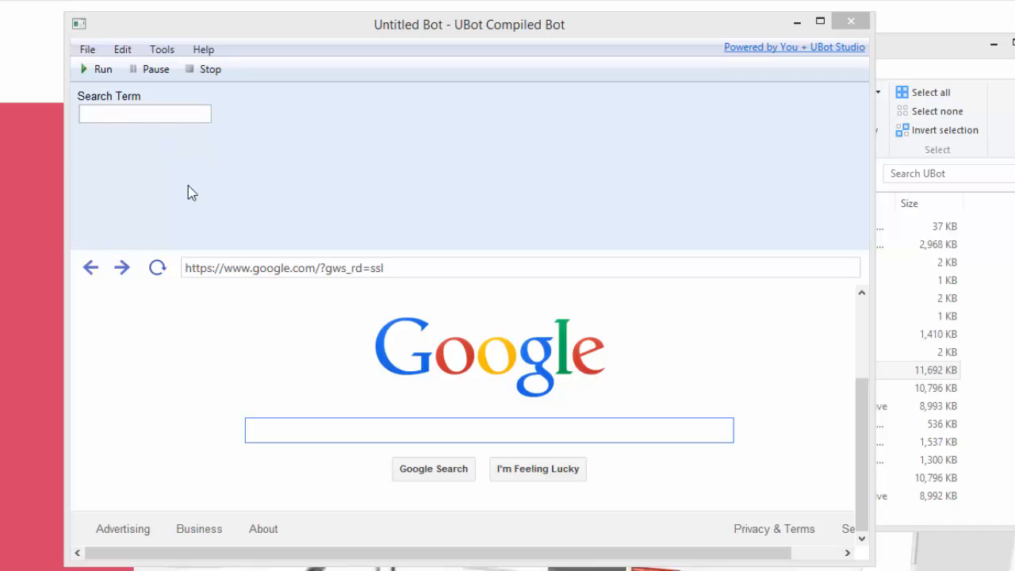
pyautogui.moveTo(405, 247)
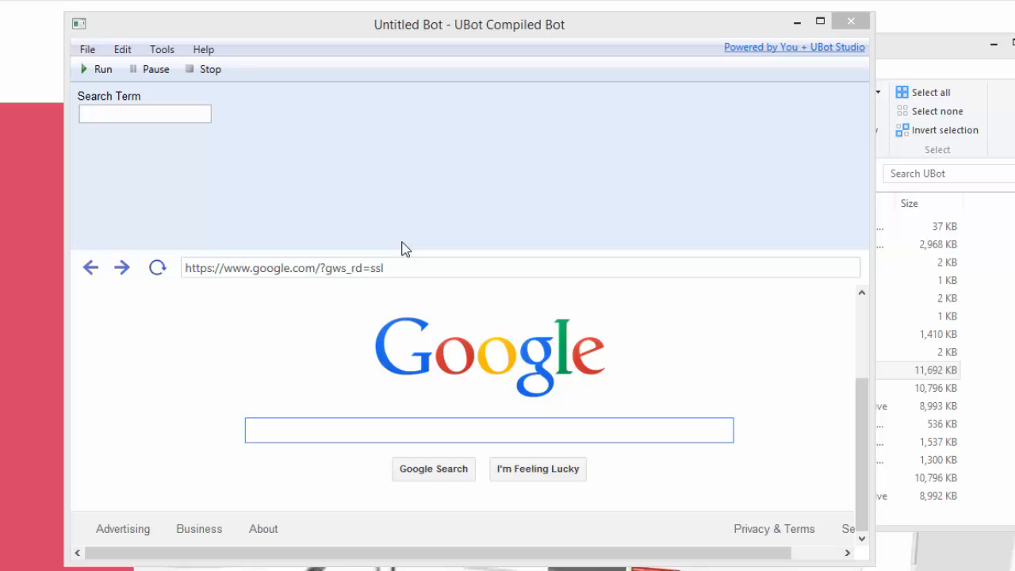
pyautogui.moveTo(166, 219)
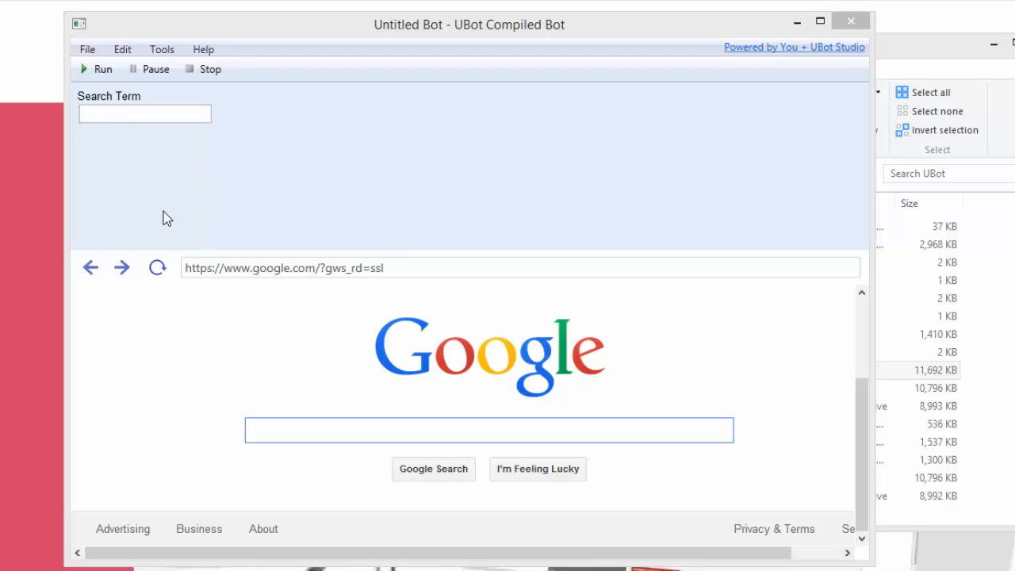
pyautogui.moveTo(625, 197)
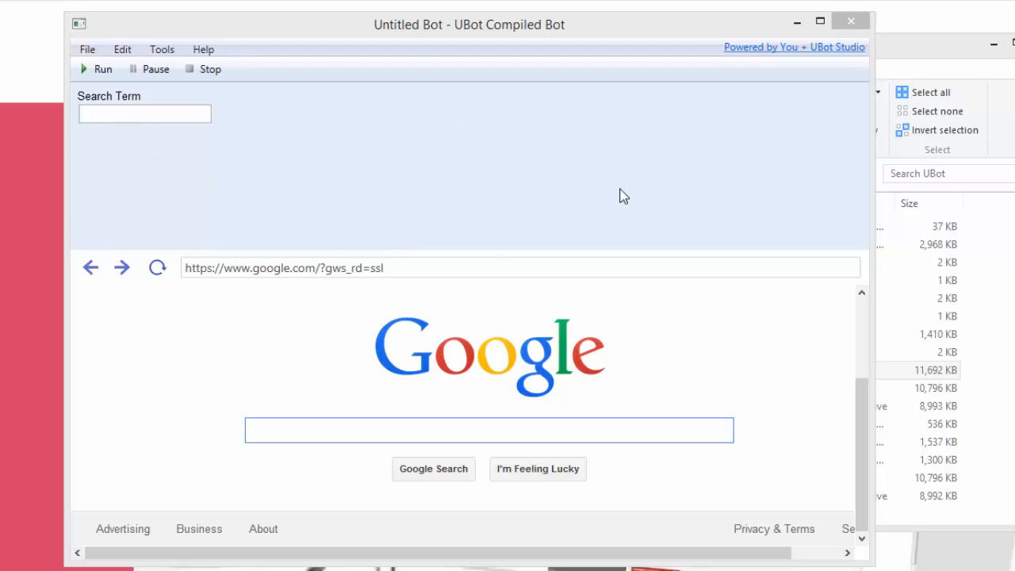
pyautogui.moveTo(286, 239)
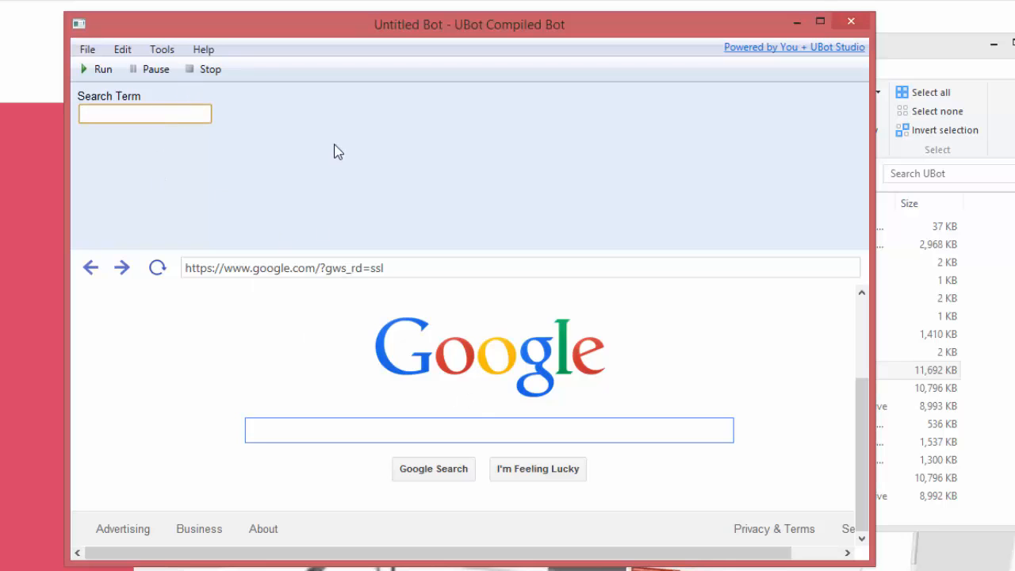
# - Run the compiled bot with Search Term Wordpress to show Google results for Wordpress
pyautogui.write('Word')
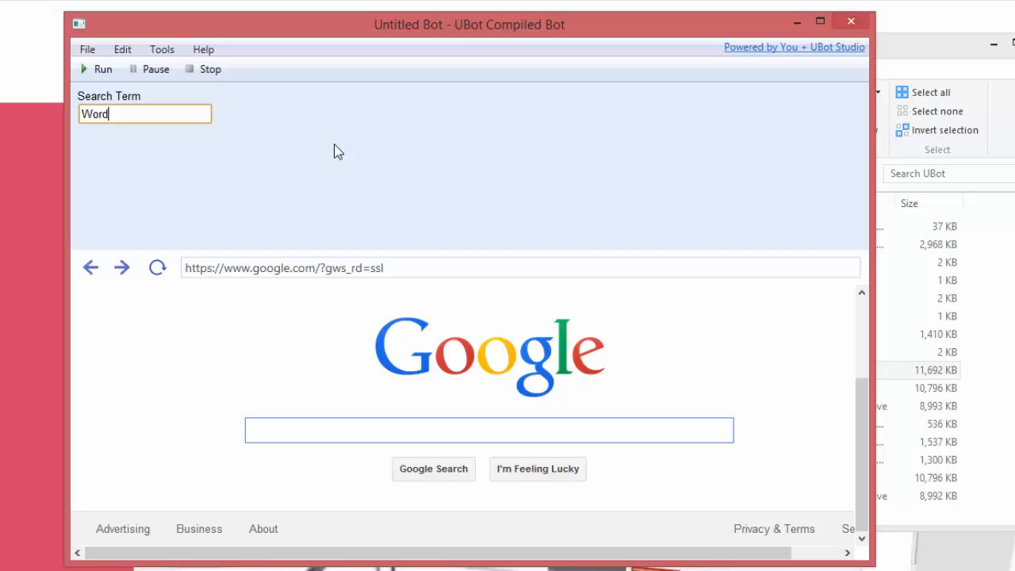
pyautogui.write('press')
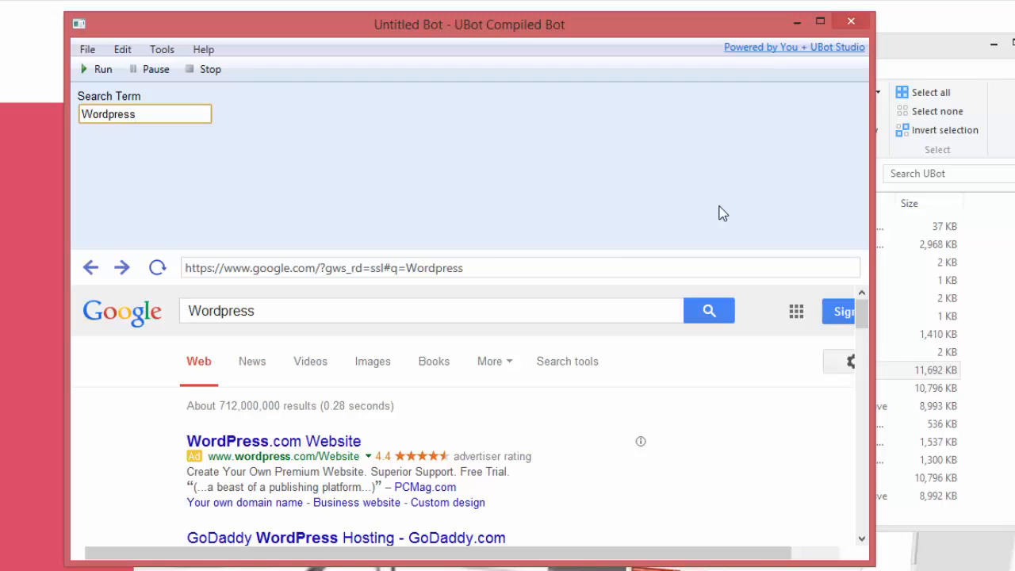
pyautogui.click(144, 114)
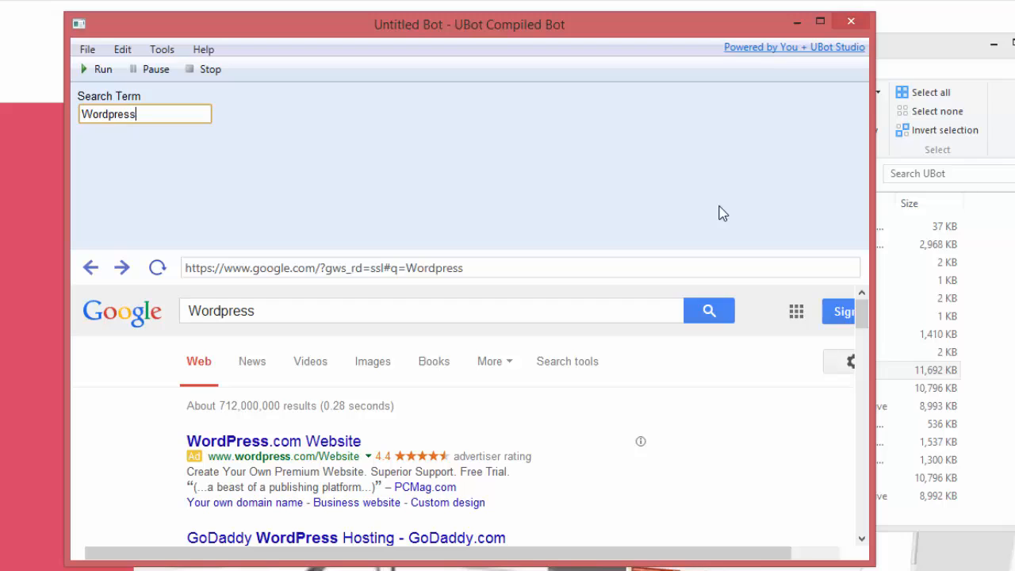